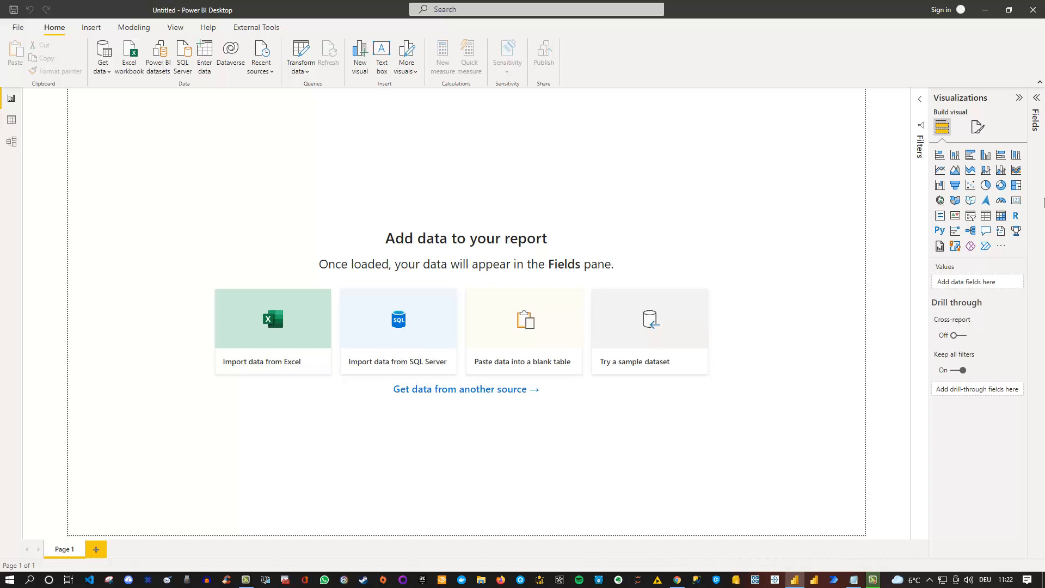
mouse_move(100, 57)
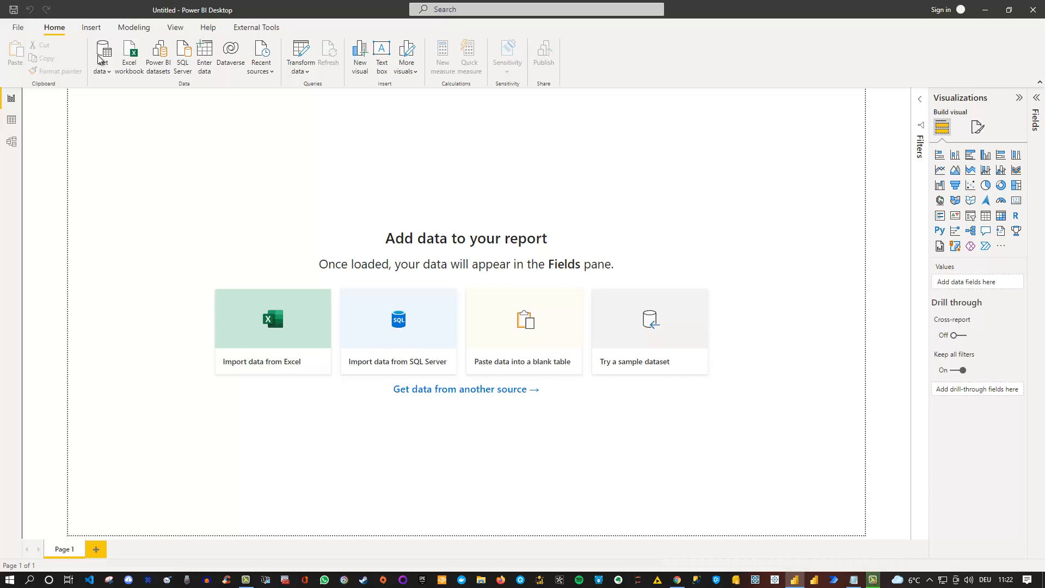
Step: Browse the full Get Data connector catalogue, searching 'one' then 'web' to find the Web connector
click(102, 56)
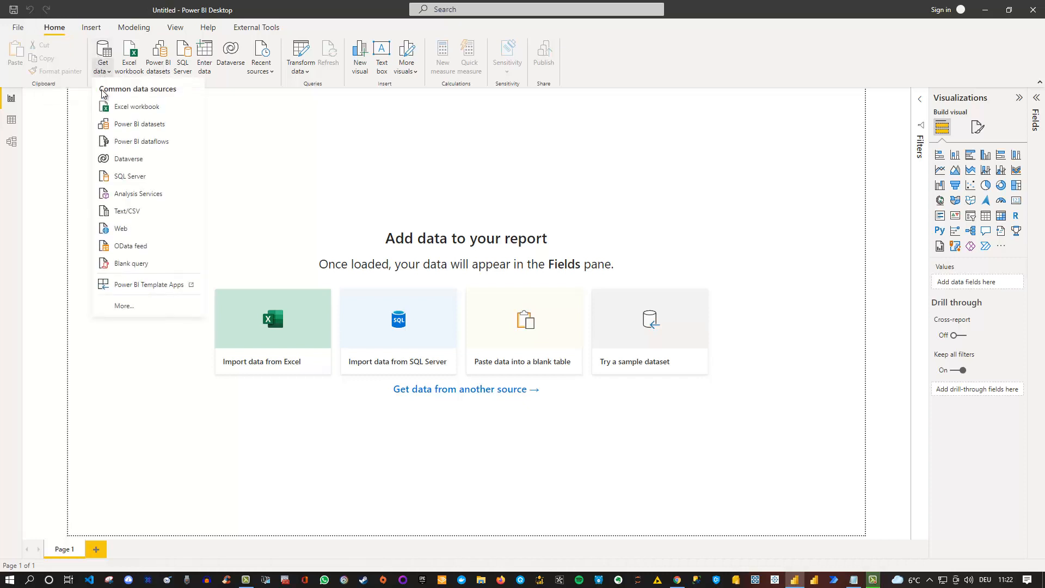
mouse_move(137, 194)
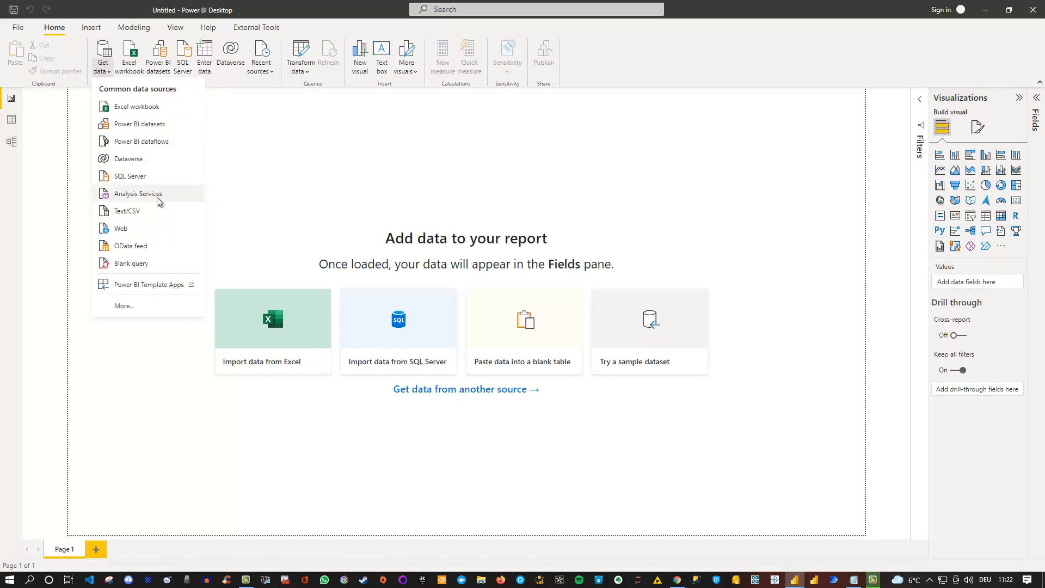
mouse_move(144, 272)
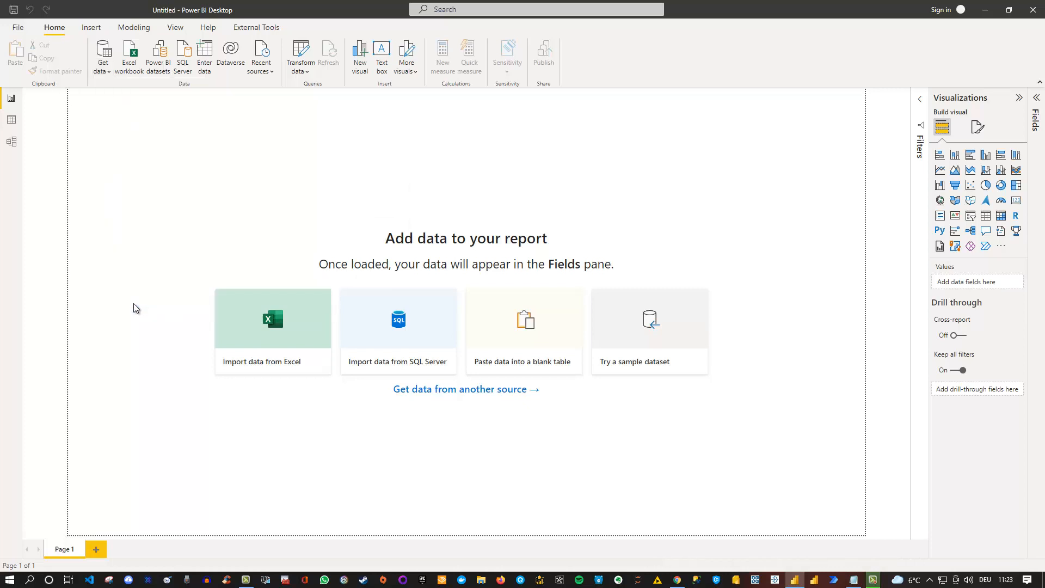
click(466, 389)
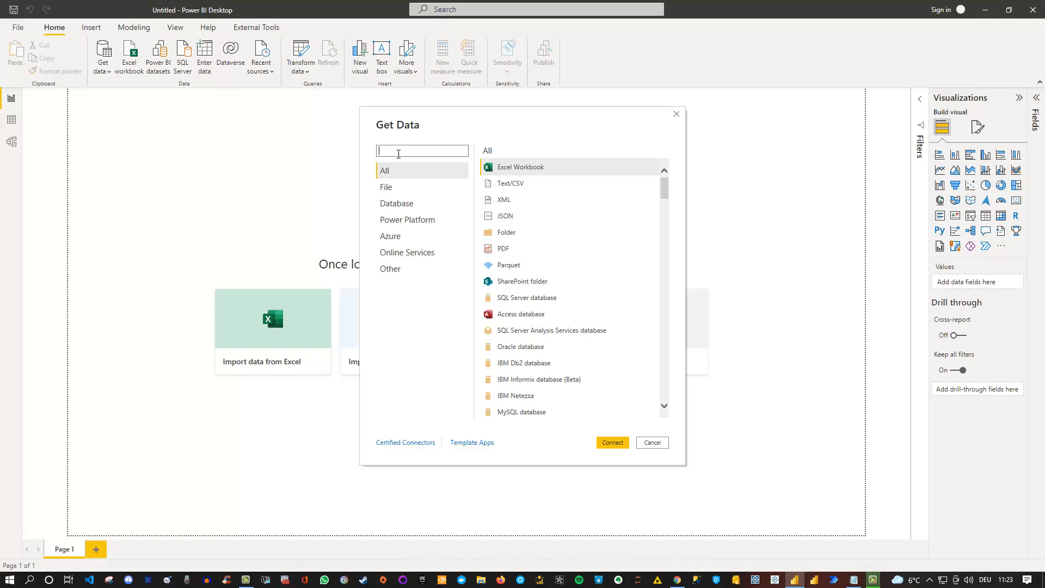
text(one)
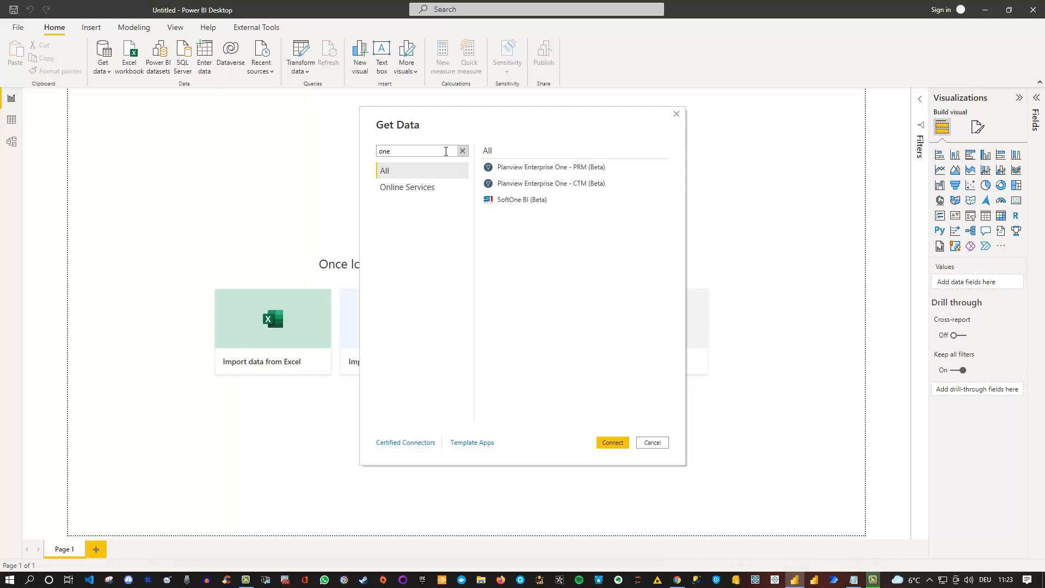
click(461, 150)
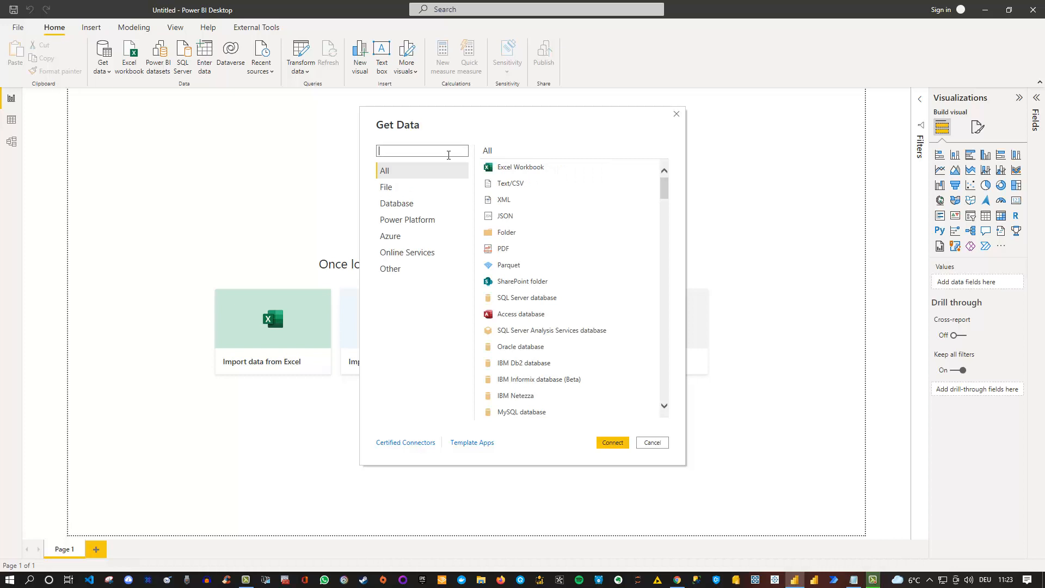
text(web)
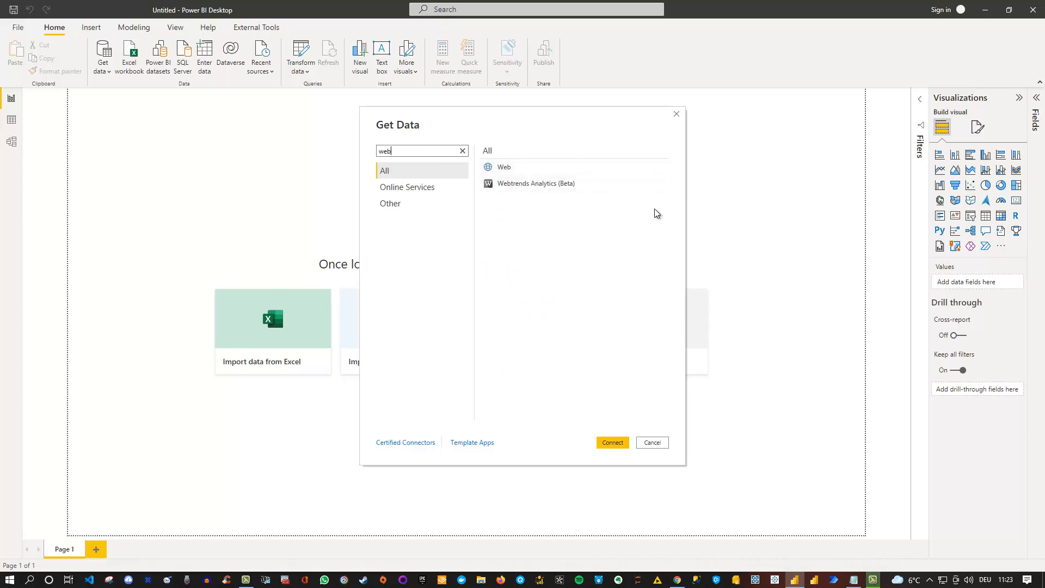
mouse_move(663, 232)
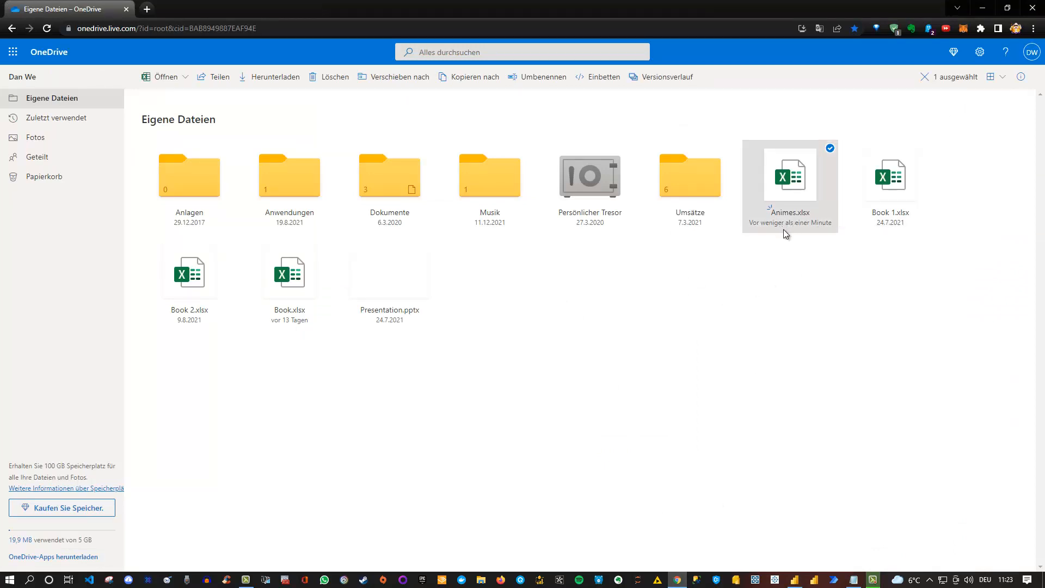
mouse_move(785, 245)
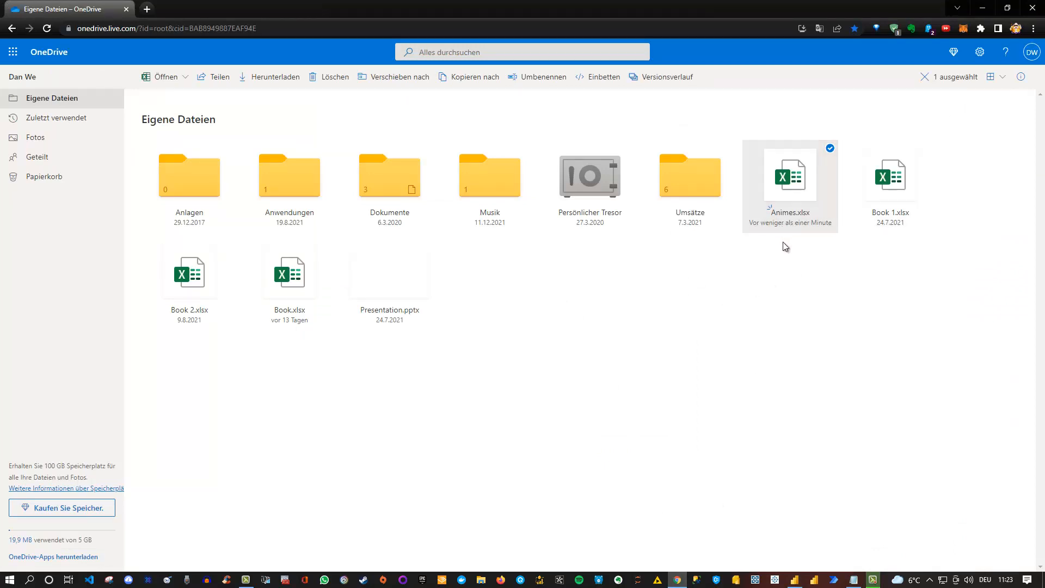
mouse_move(790, 247)
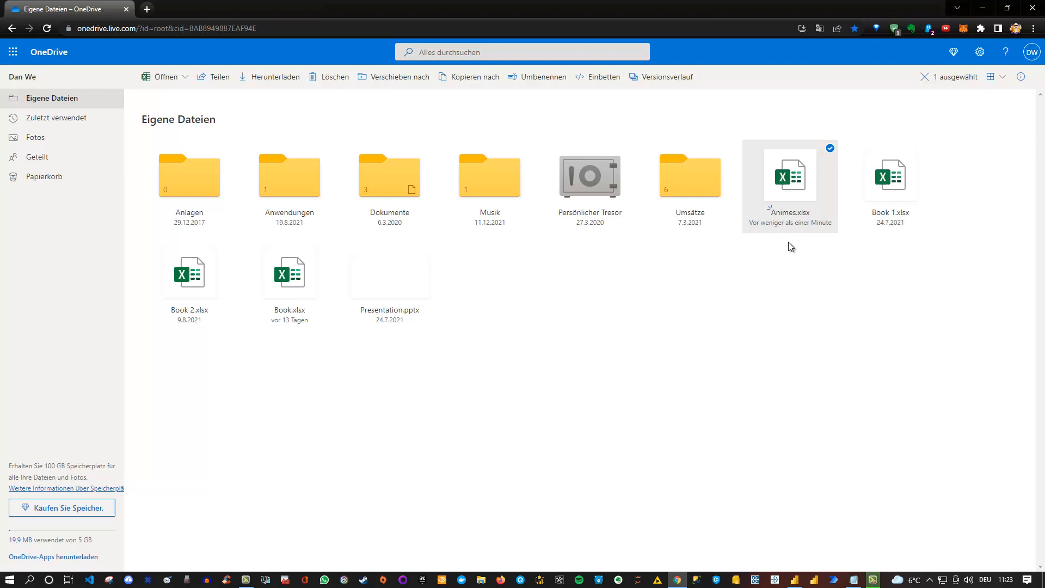
mouse_move(756, 232)
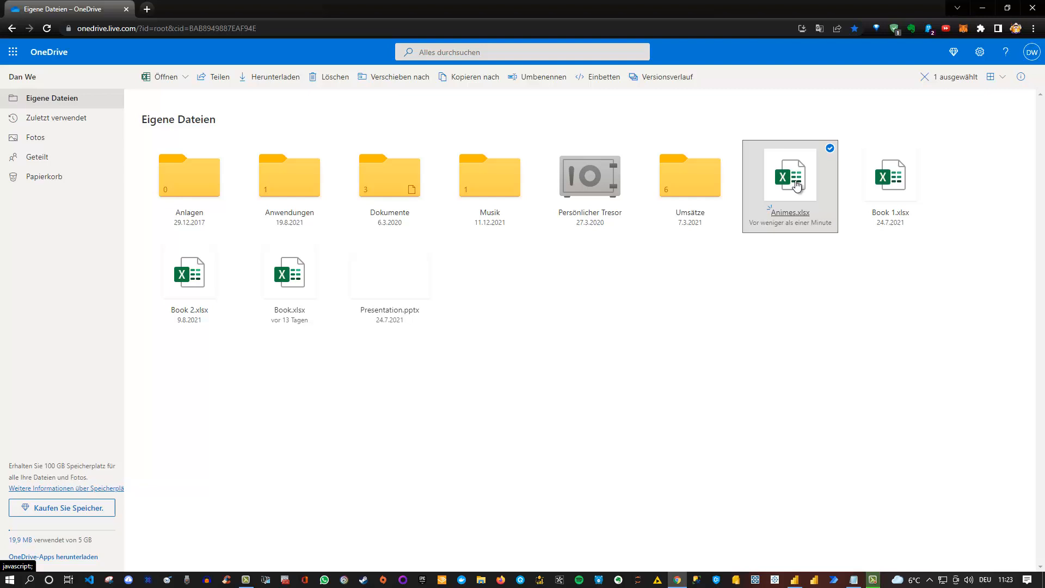
Step: Show the OneDrive action menu for the Animes.xlsx workbook in My Files
right_click(790, 176)
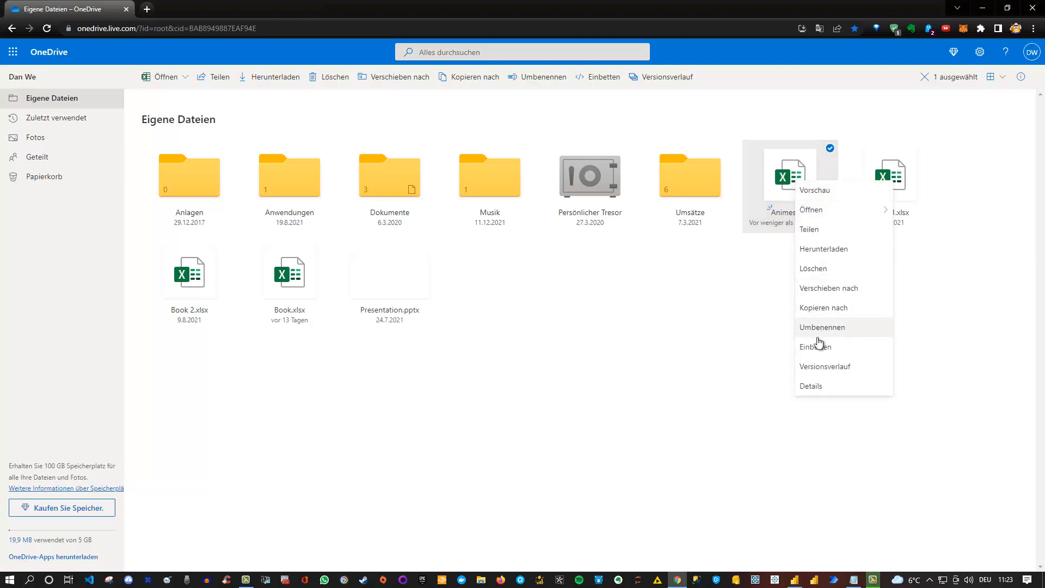
mouse_move(826, 346)
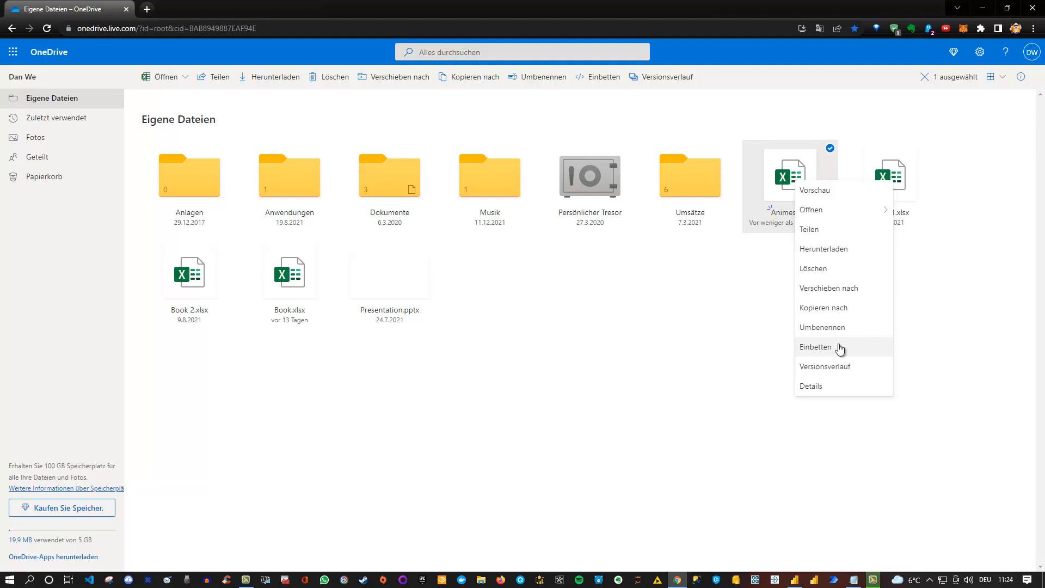
mouse_move(832, 351)
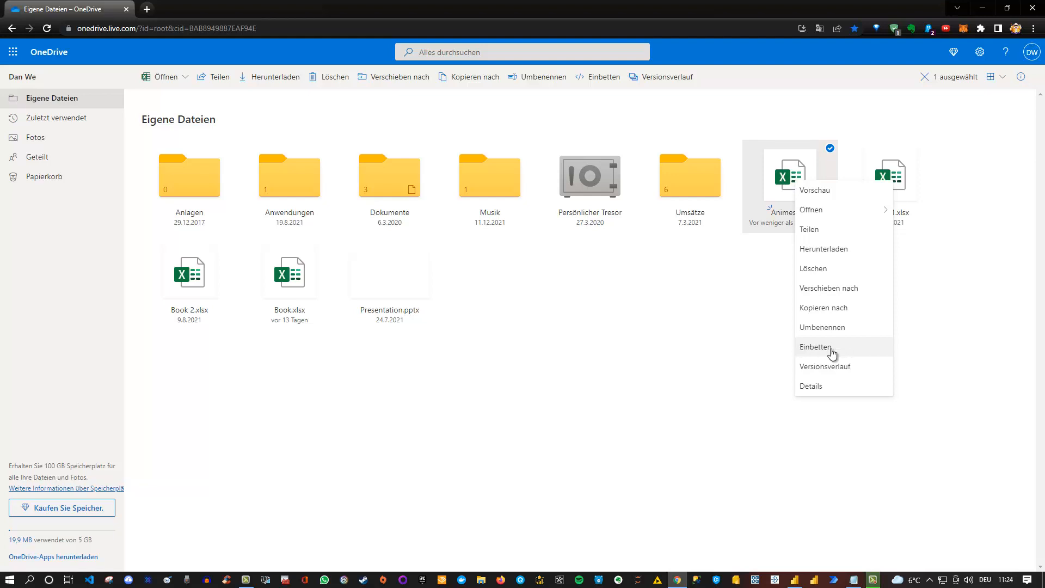
mouse_move(832, 353)
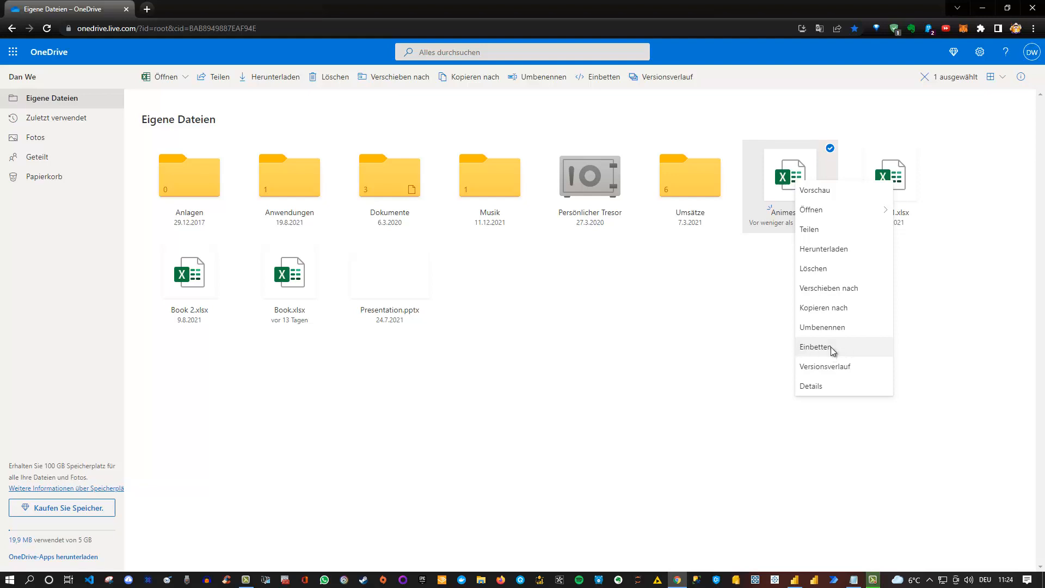
Step: Generate the Einbetten embed code for Animes.xlsx and select the whole iframe snippet
click(814, 346)
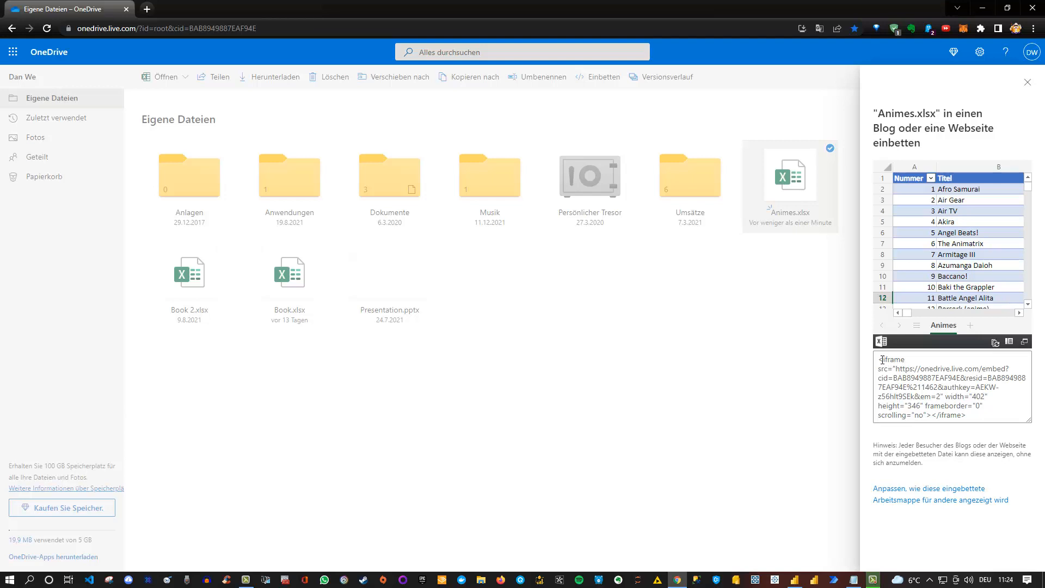
triple_click(951, 390)
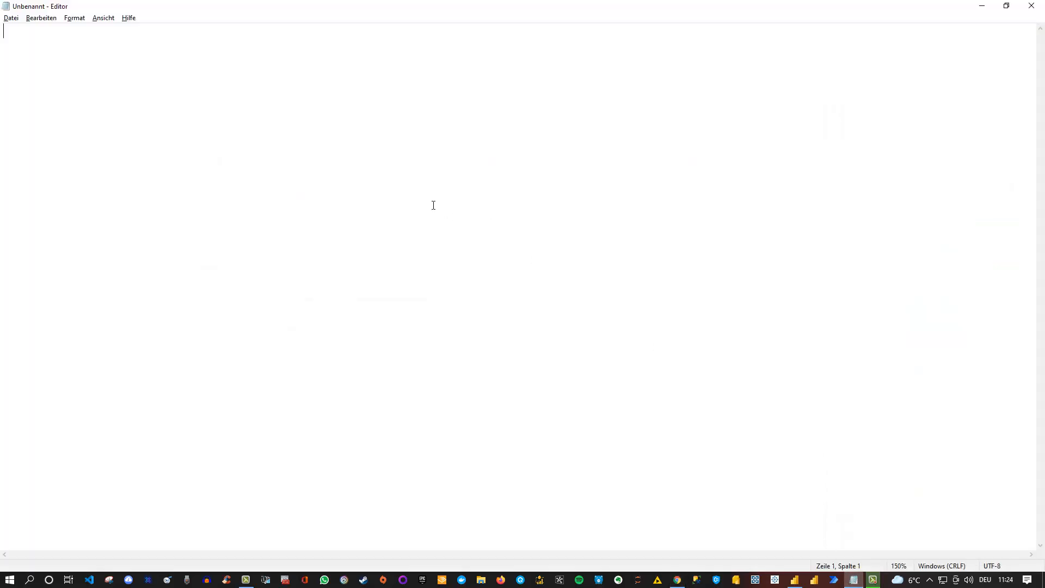
mouse_move(279, 107)
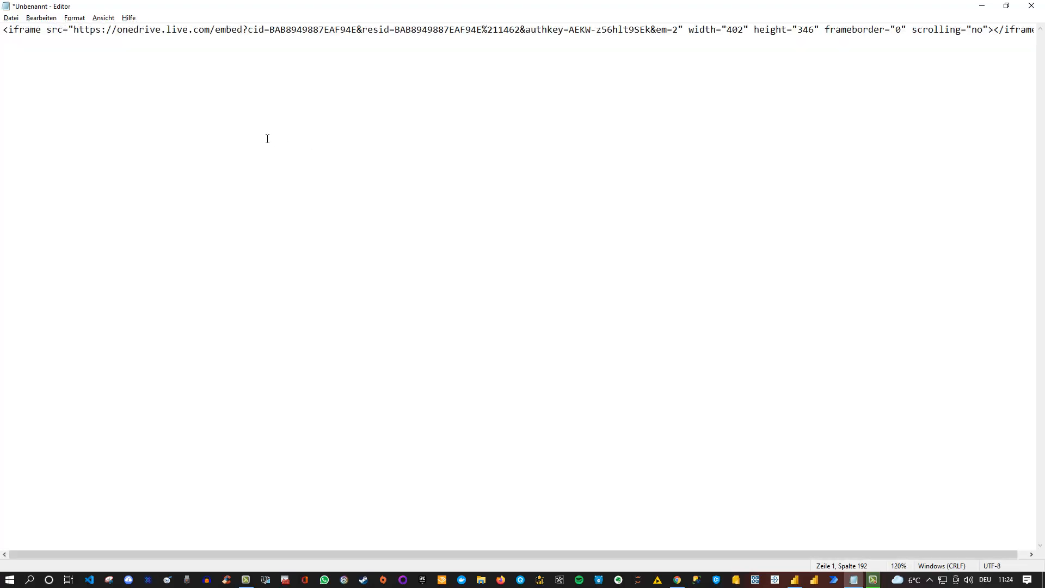
mouse_move(200, 52)
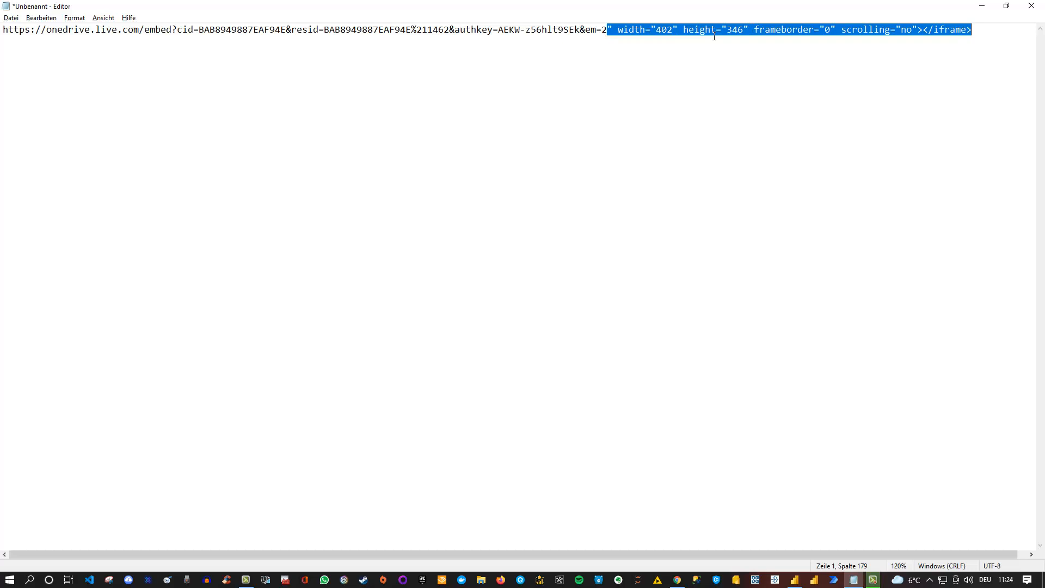
Step: Delete the trailing iframe attributes so only the OneDrive embed URL remains
key(Delete)
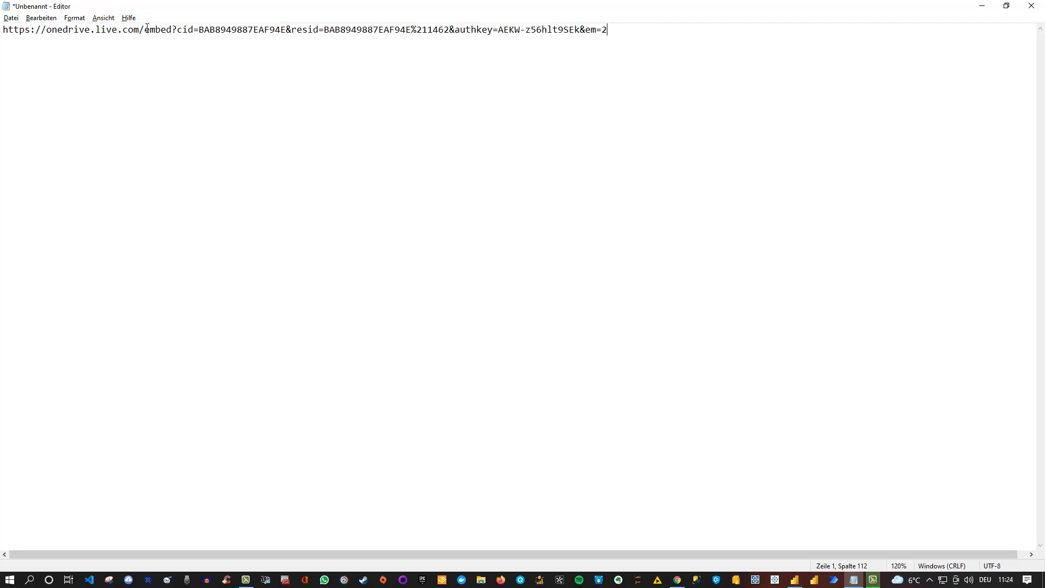
Step: Replace 'embed' in the URL with 'download' to make a direct download link
double_click(158, 29)
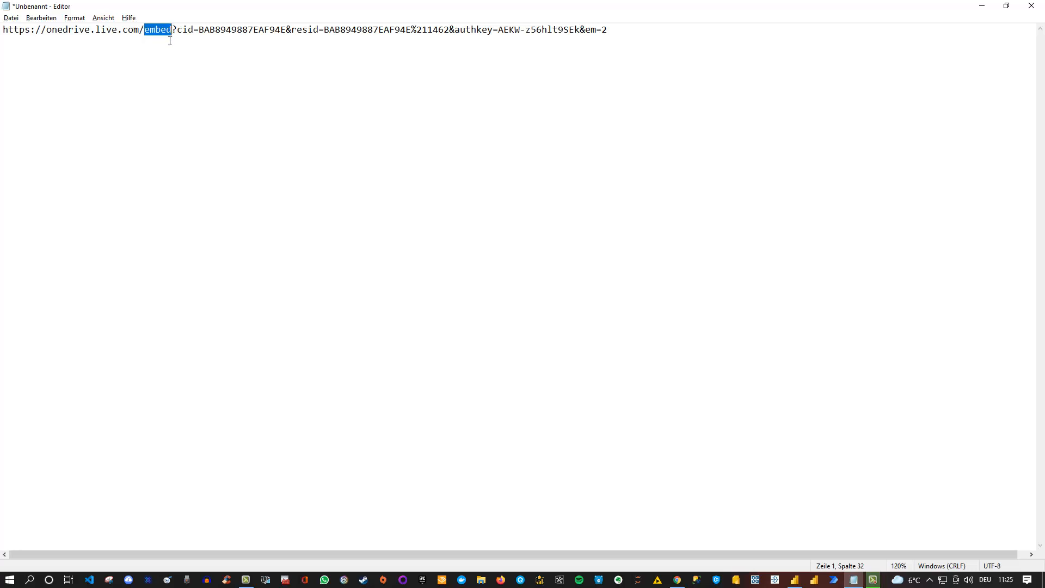
text(downloa)
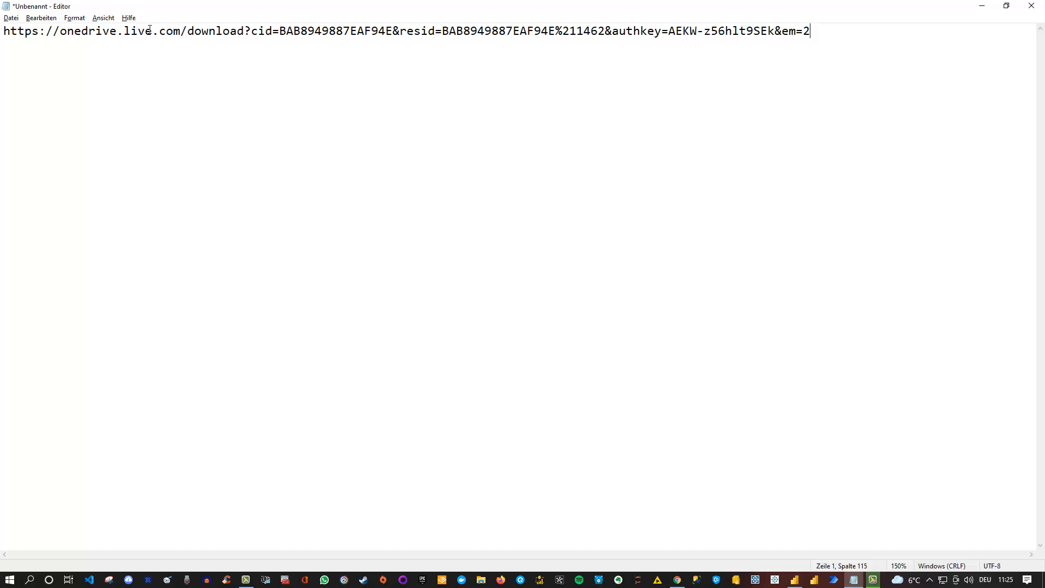
mouse_move(180, 30)
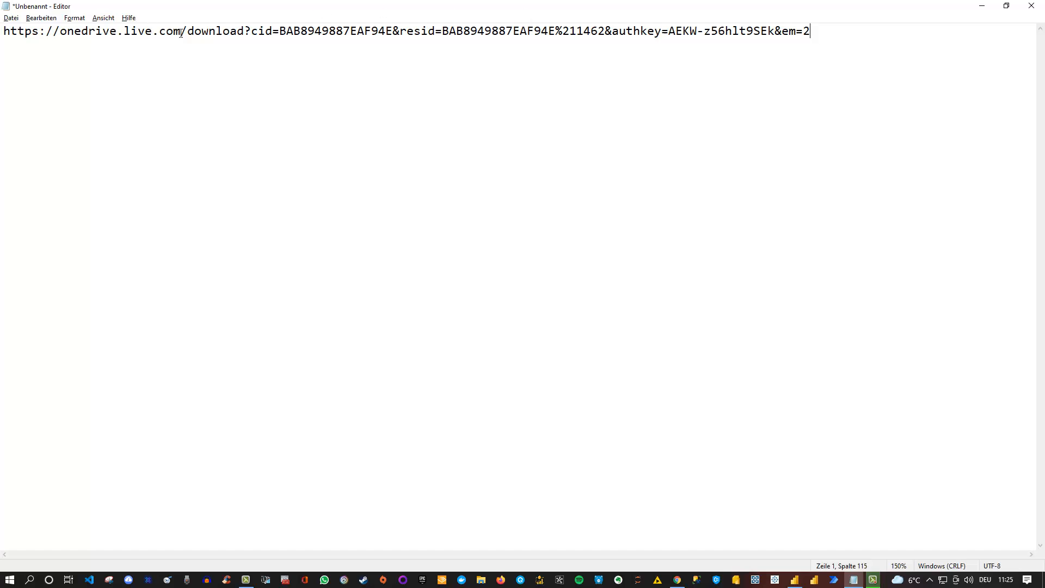
mouse_move(864, 41)
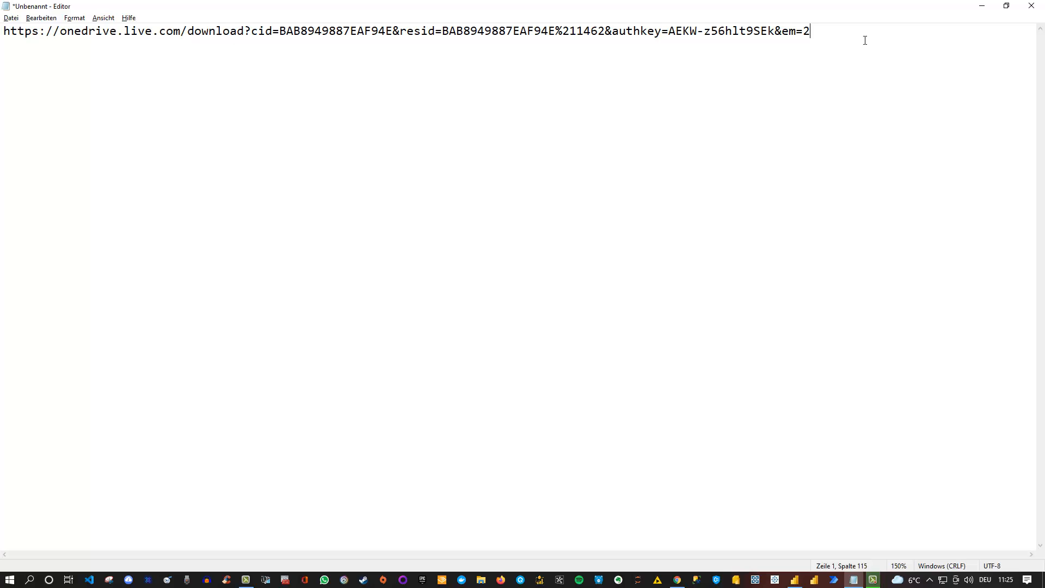
Step: Append '&app=Excel' to the download URL and select the whole link for copying
text(&)
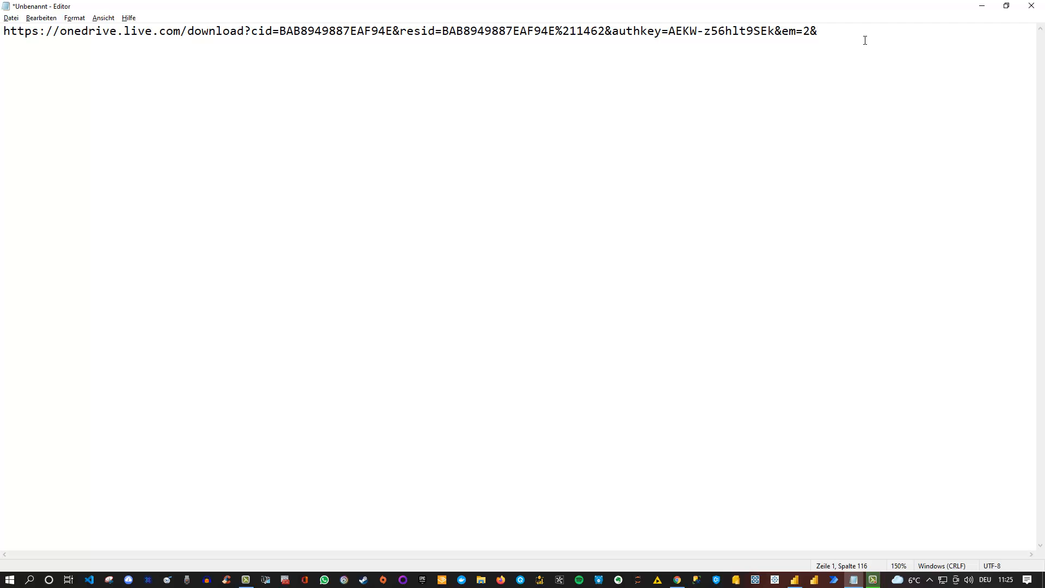
text(app=E)
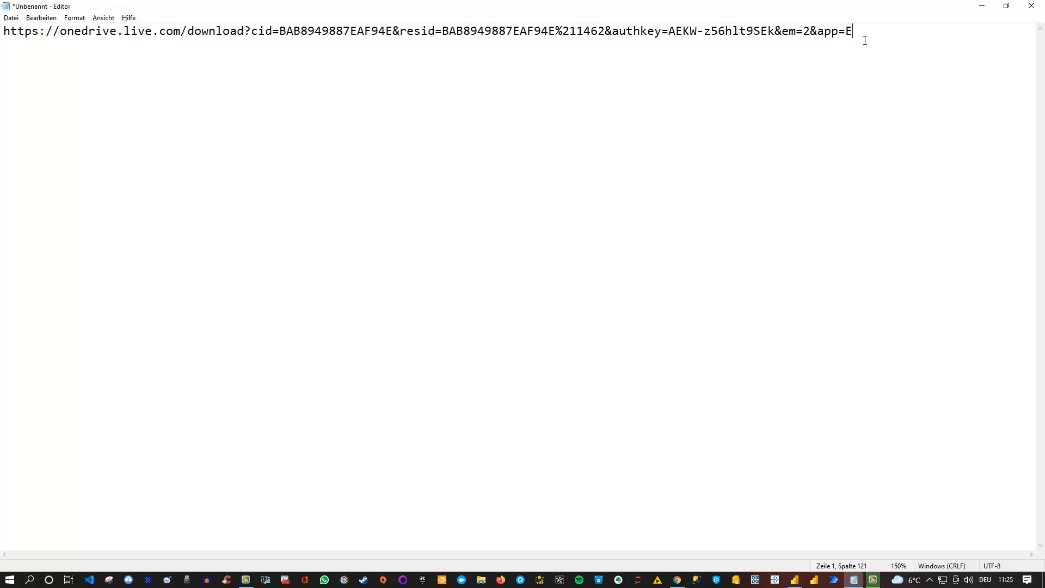
text(xcel)
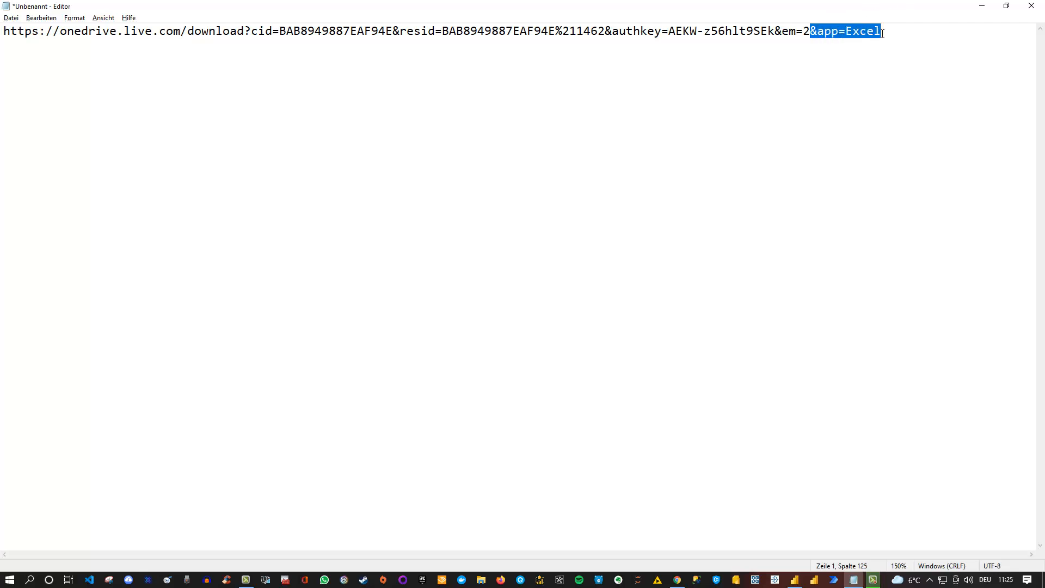
click(188, 32)
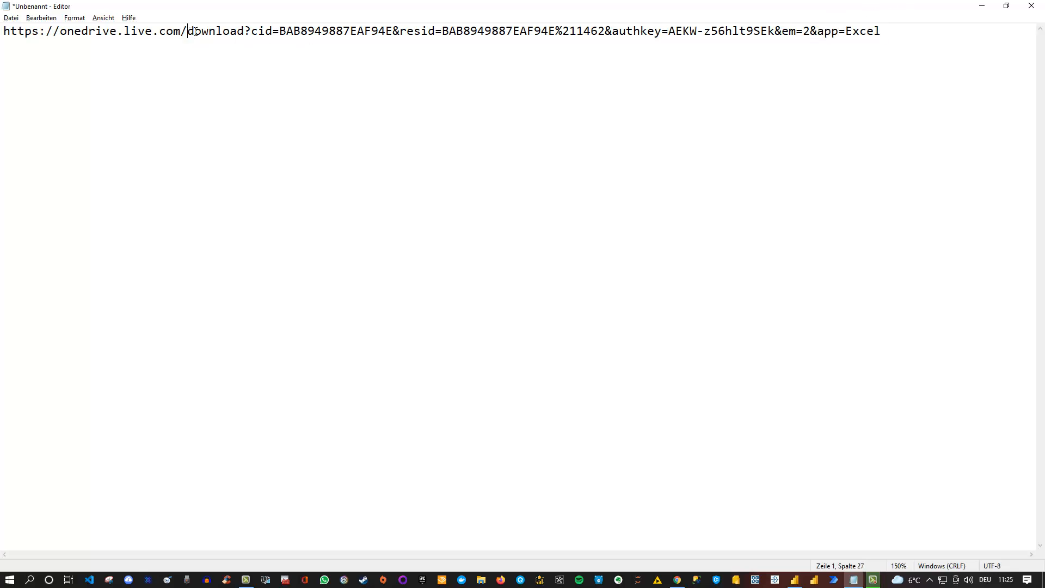
double_click(214, 30)
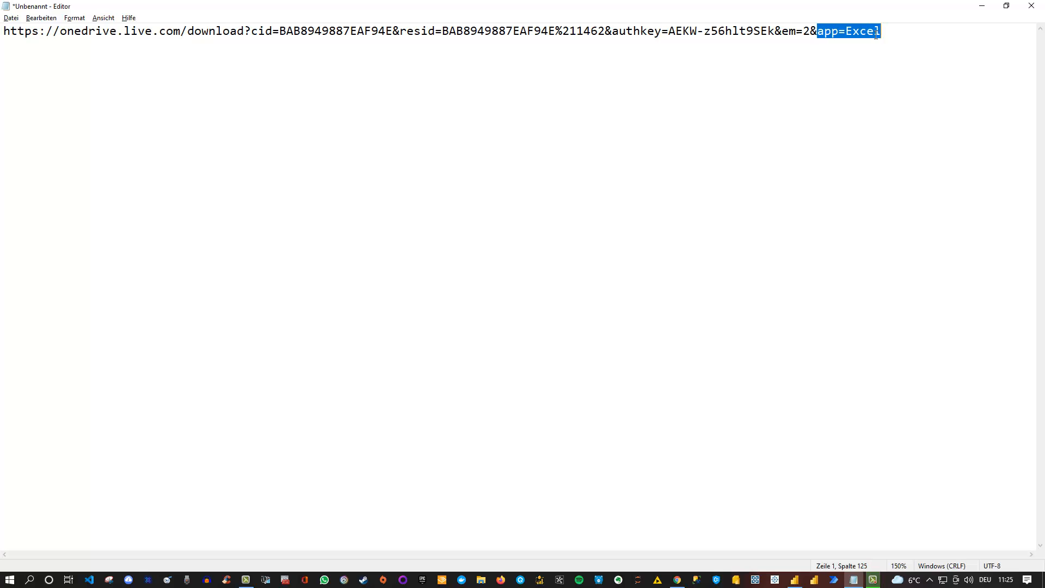
key(ctrl+a)
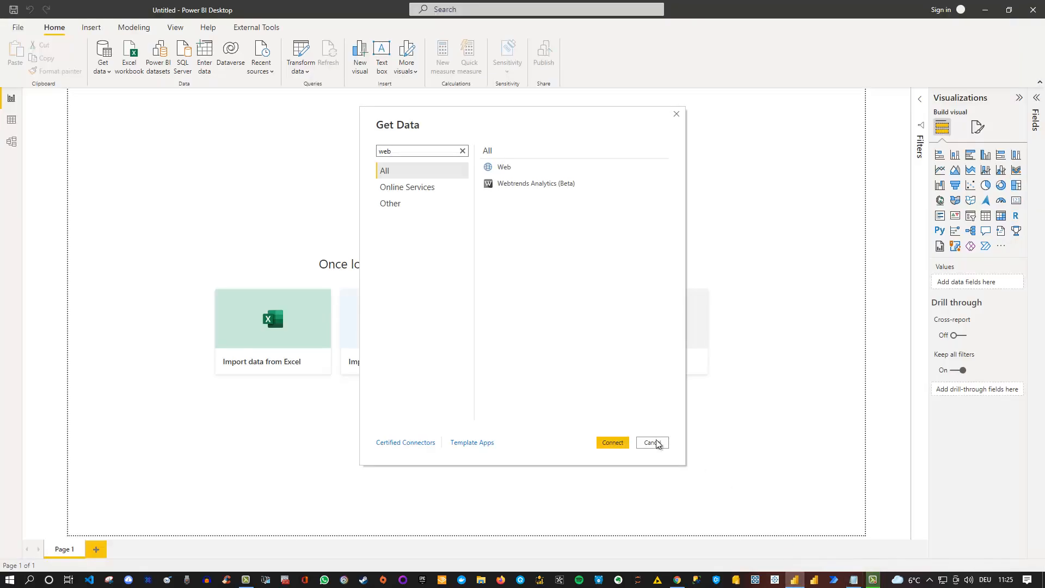
Step: Connect via the Web connector with the OneDrive download URL, reaching the Navigator with Tabelle5485 and Animes
click(504, 167)
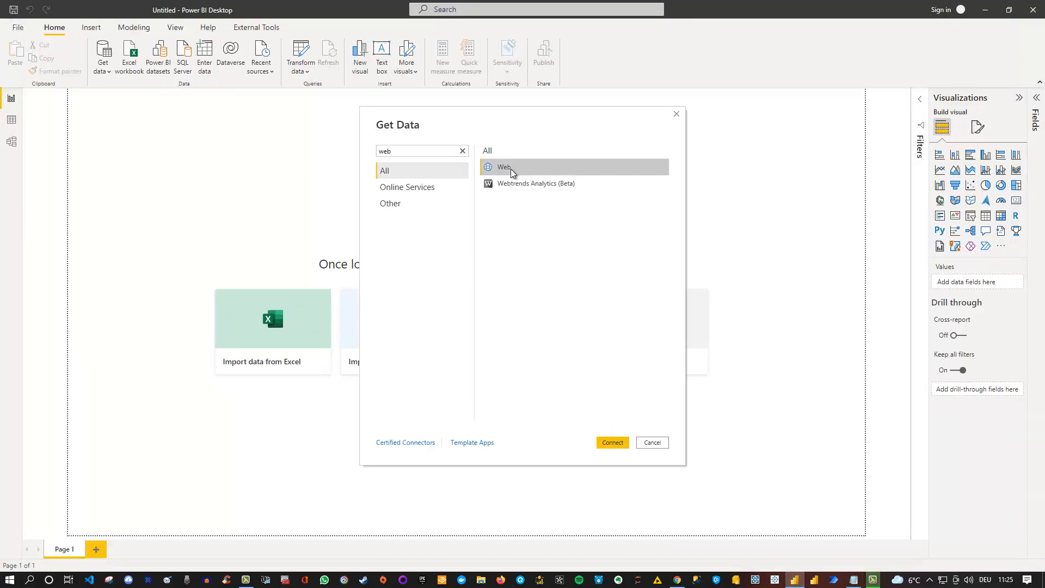
click(651, 442)
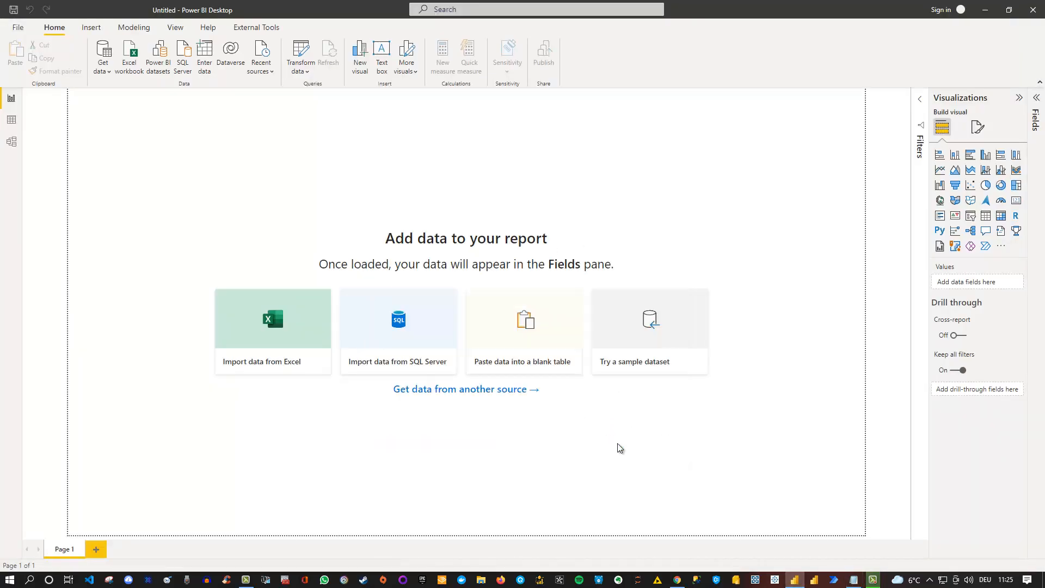
click(465, 389)
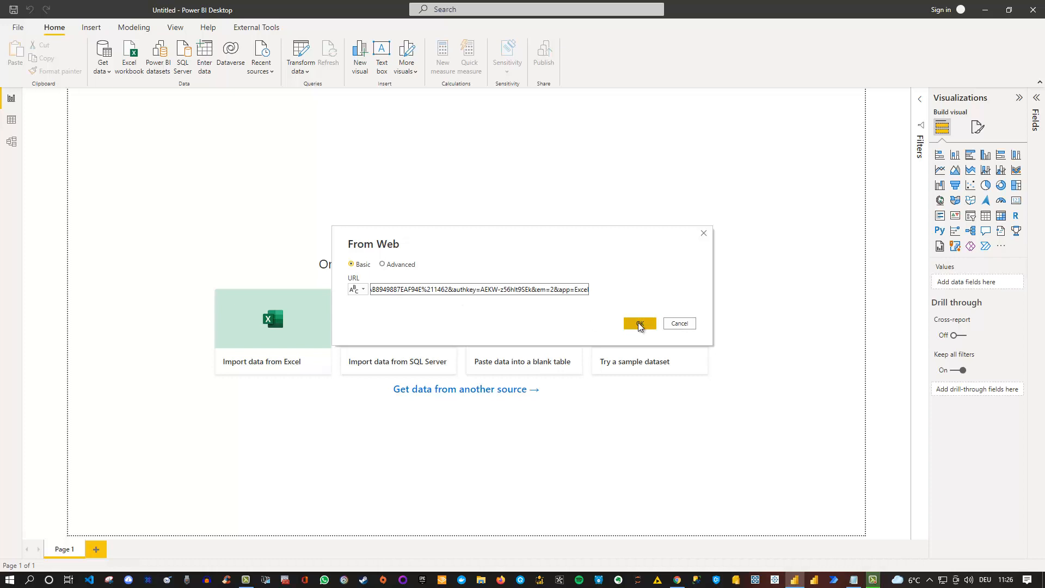
click(634, 323)
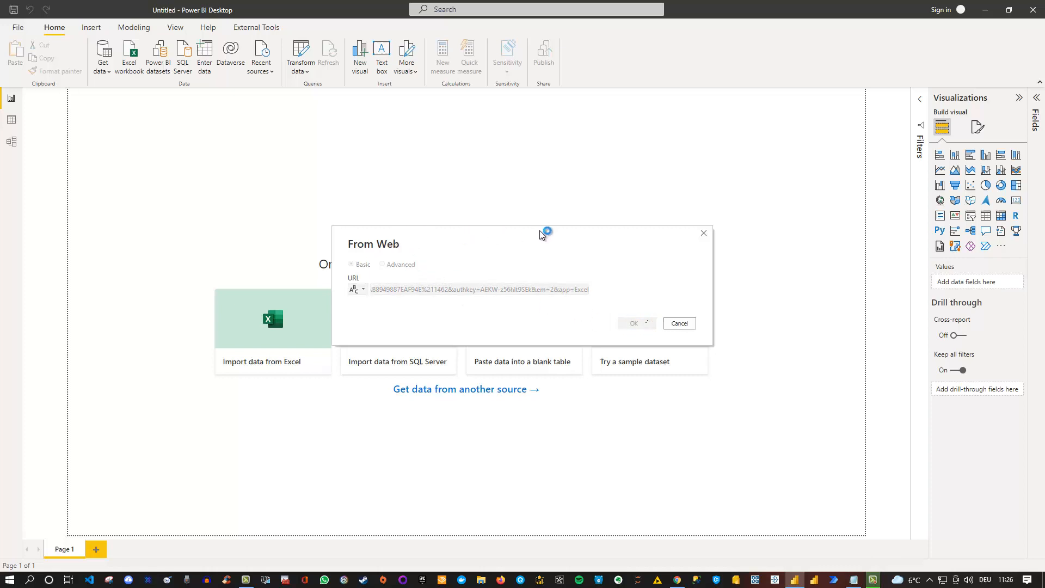
click(633, 323)
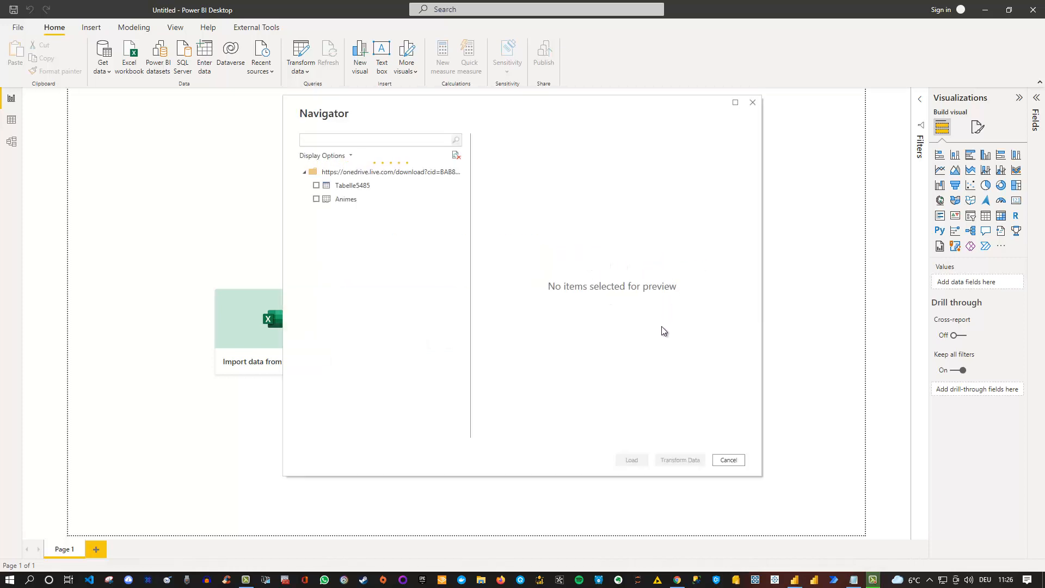
Step: Preview Tabelle5485 and Animes in the Navigator, then load Tabelle5485 into the report
click(380, 140)
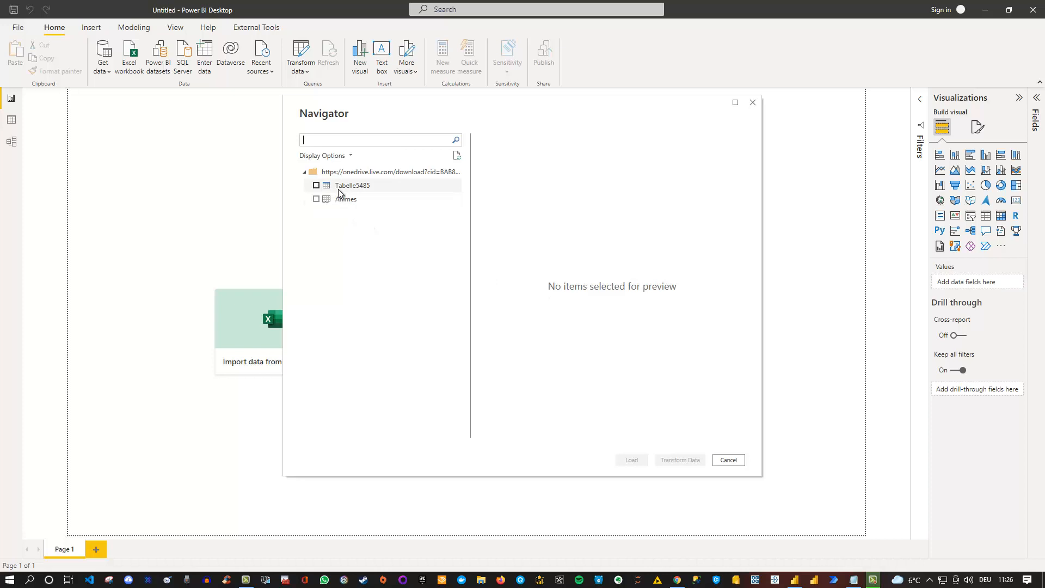
click(352, 185)
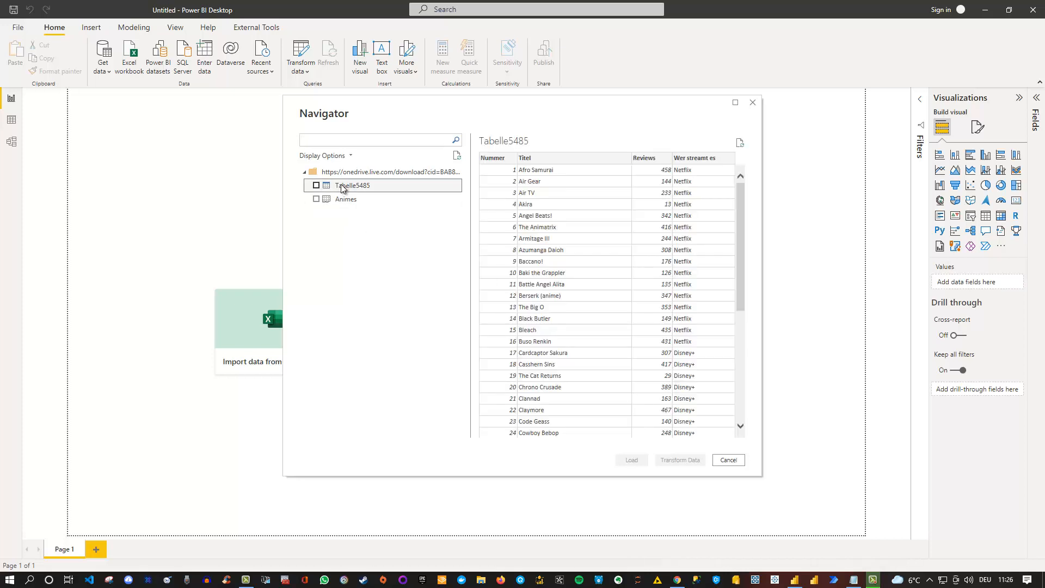
mouse_move(374, 193)
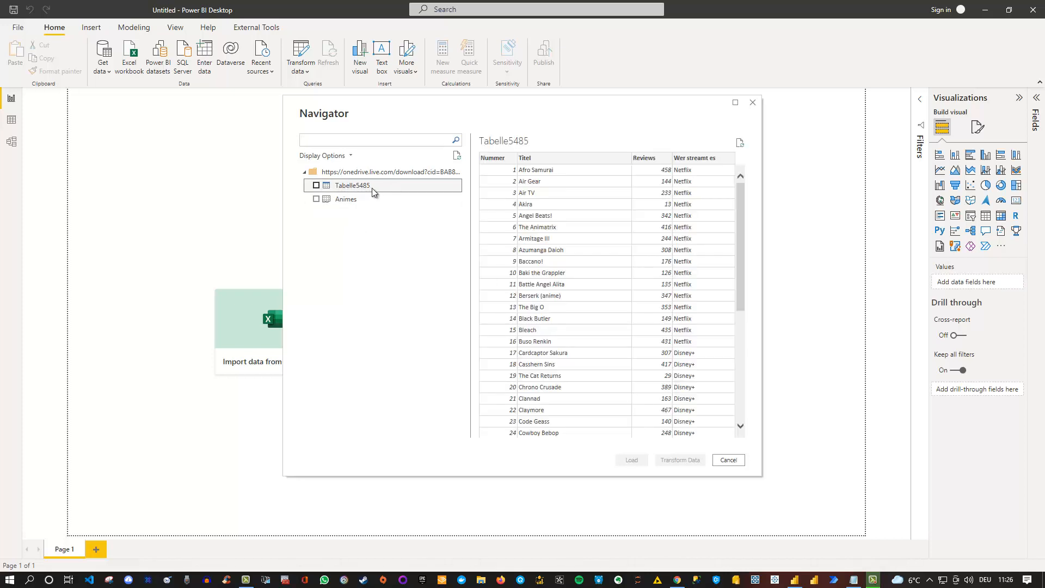
click(346, 198)
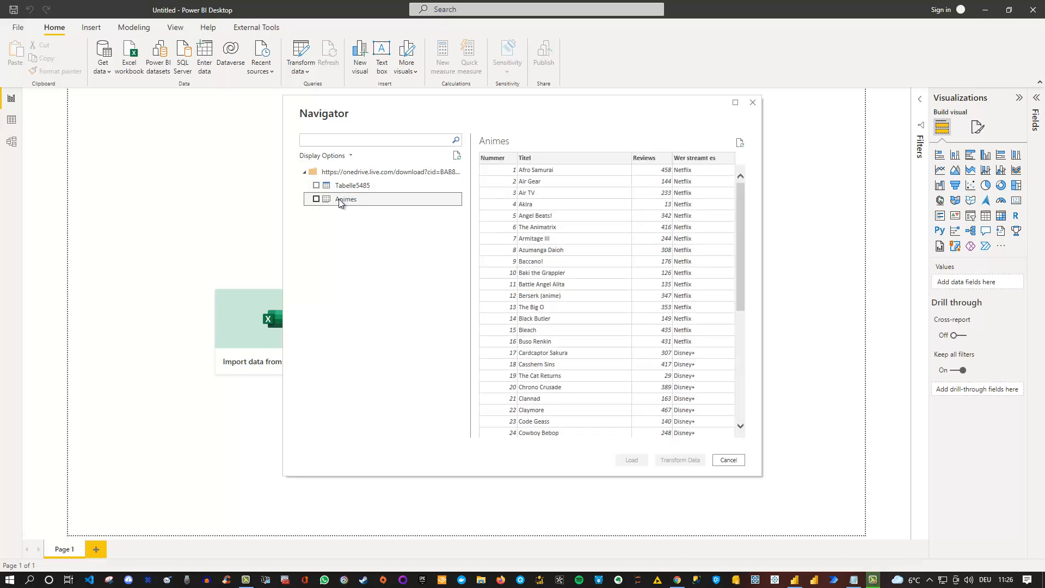
click(351, 185)
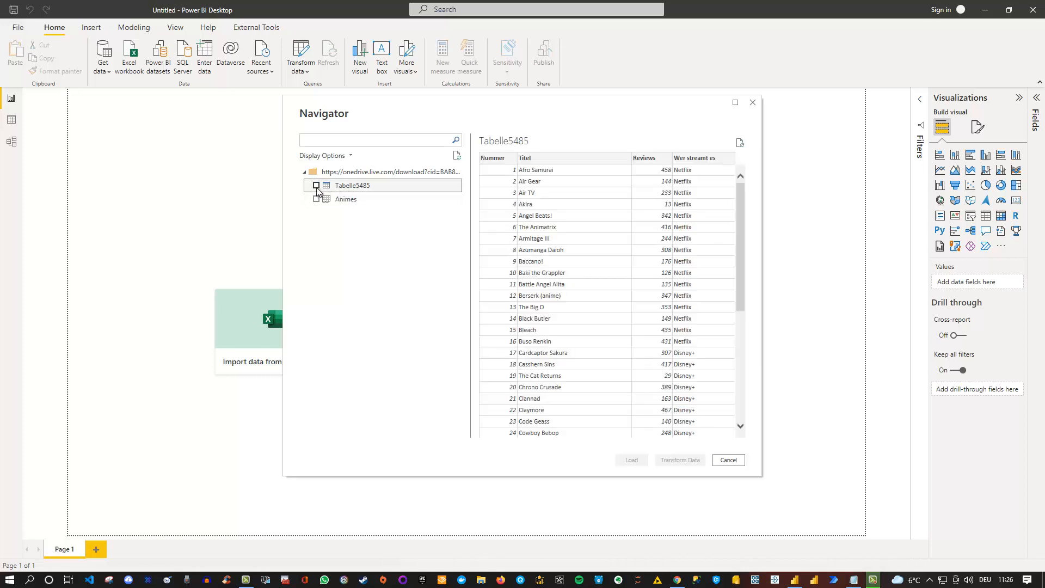
click(316, 185)
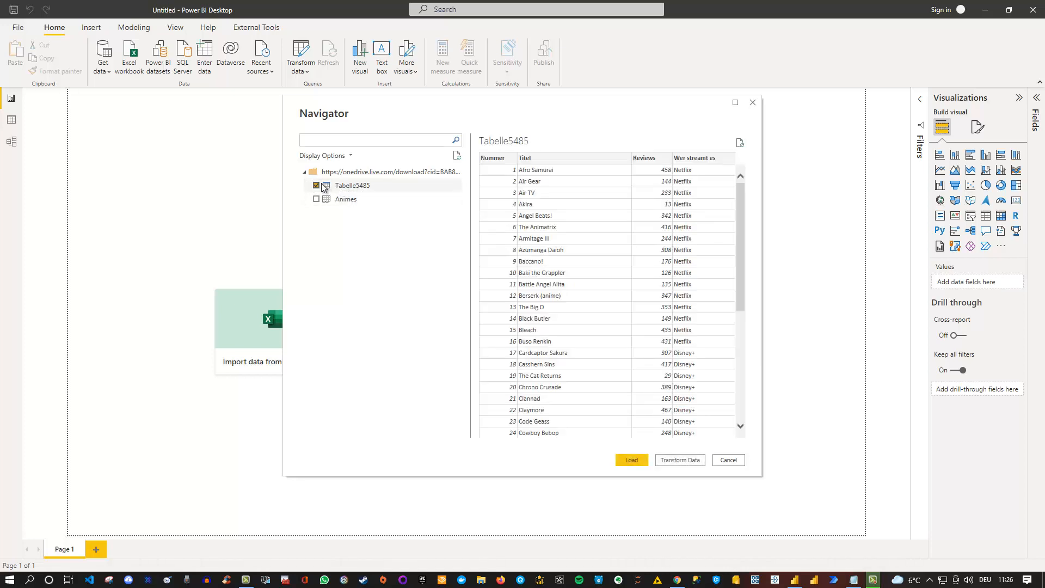
mouse_move(339, 196)
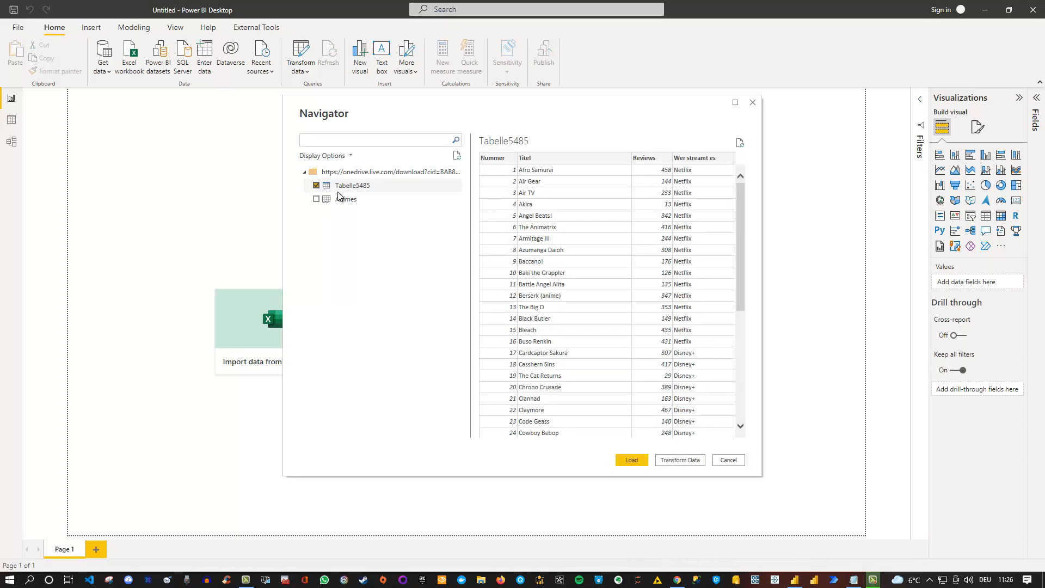
mouse_move(352, 185)
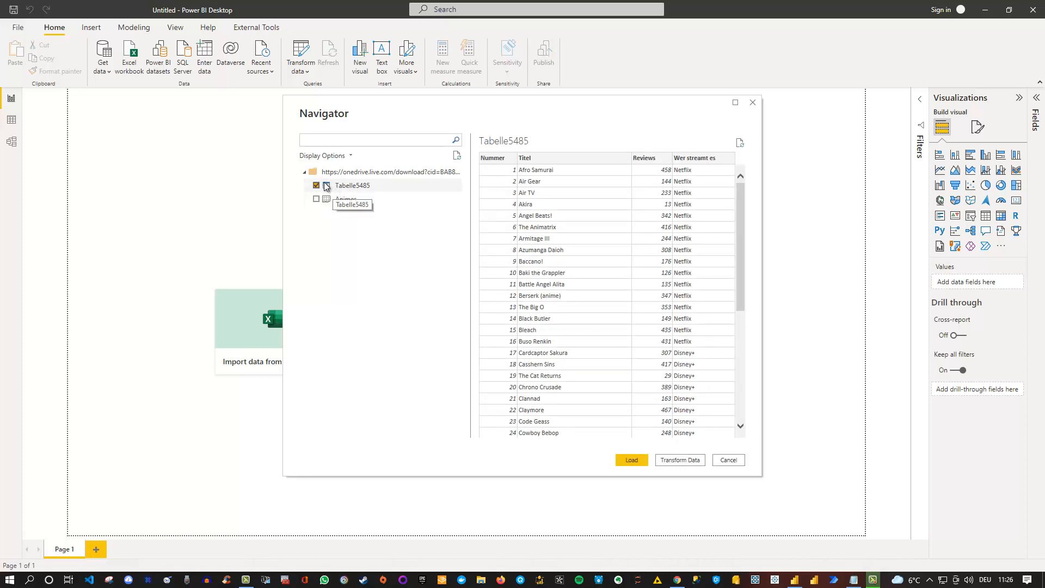
mouse_move(458, 186)
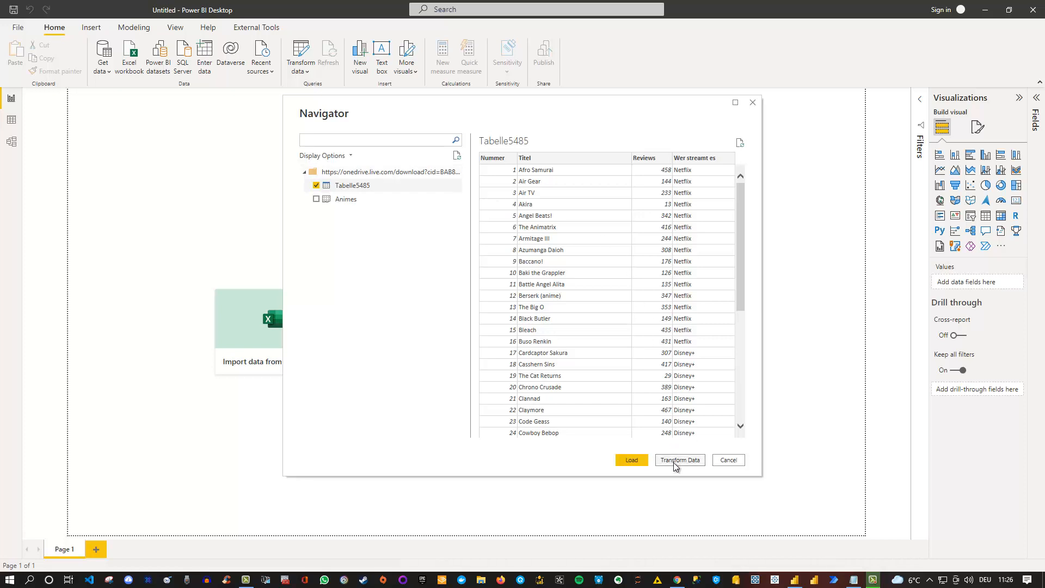
mouse_move(670, 465)
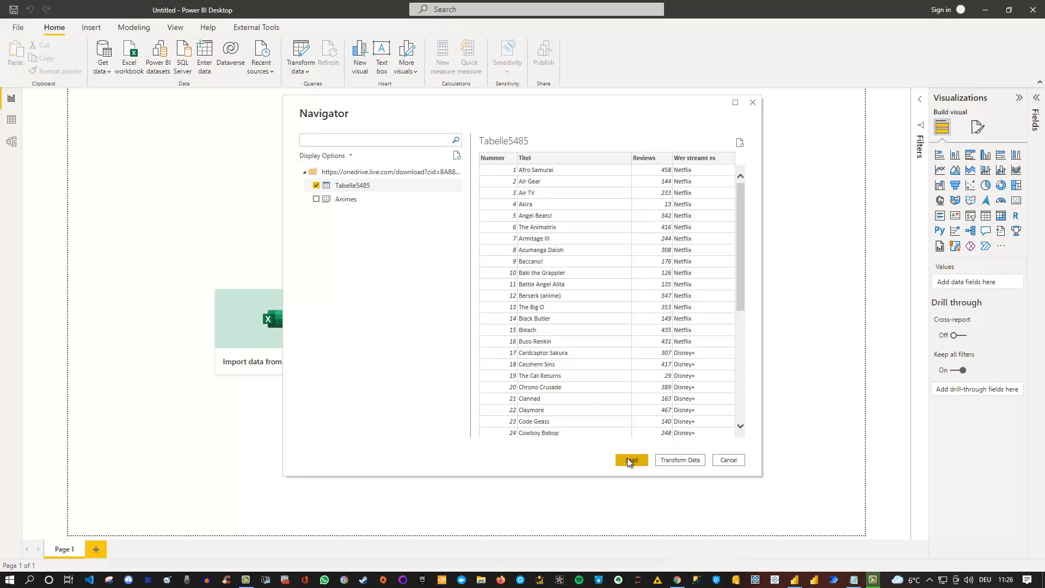
click(630, 459)
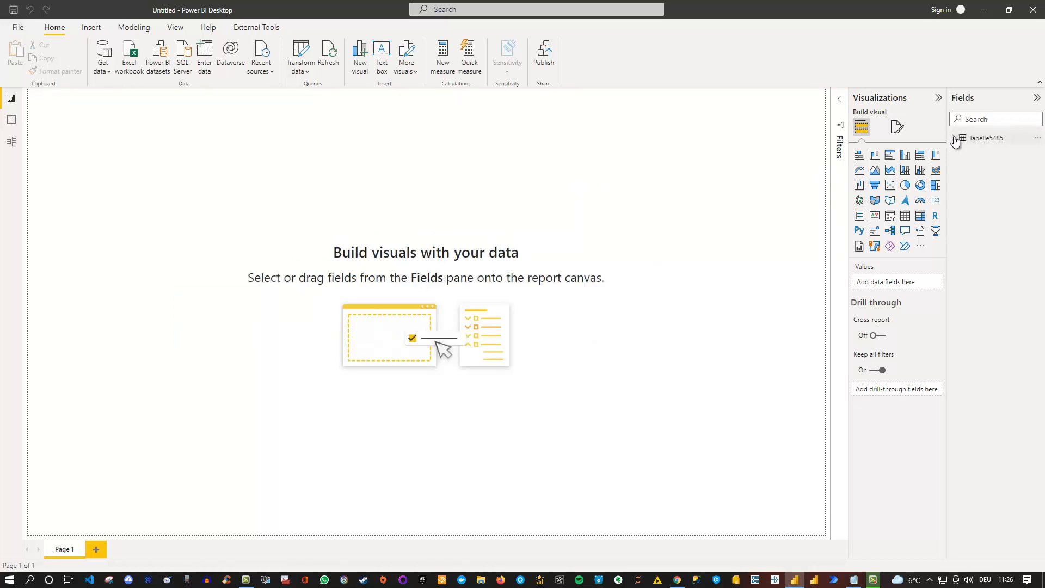
Step: Add the Wer streamt es field from Tabelle5485, listing Amazon, Crunchyroll, Disney+ and Netflix
click(955, 138)
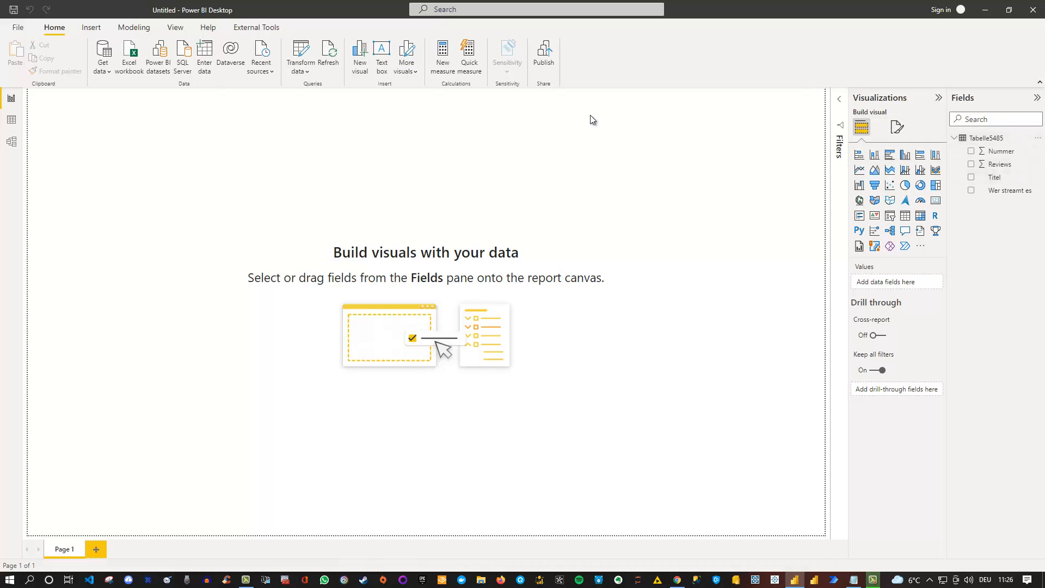
mouse_move(496, 206)
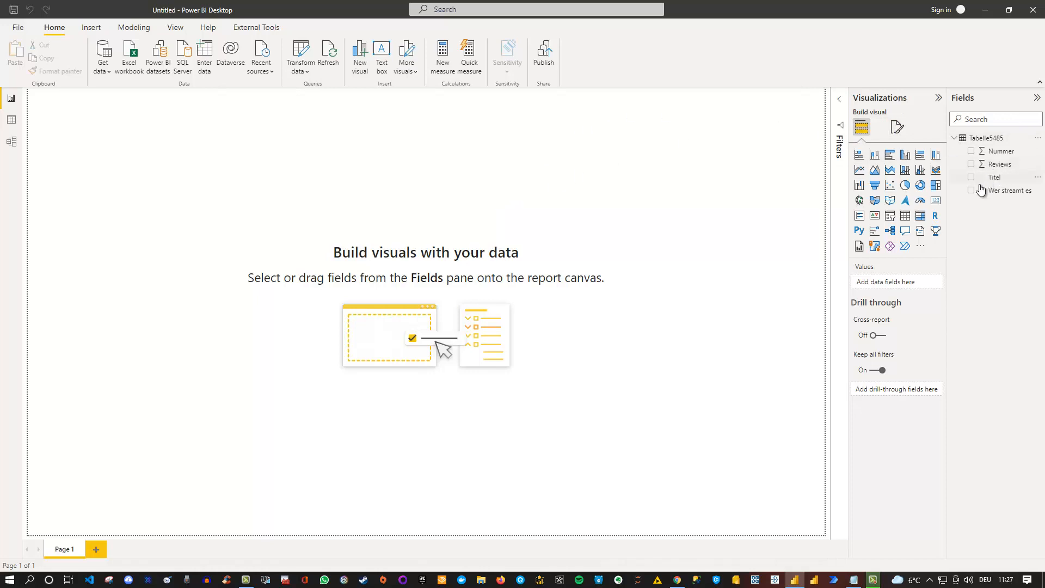
mouse_move(972, 192)
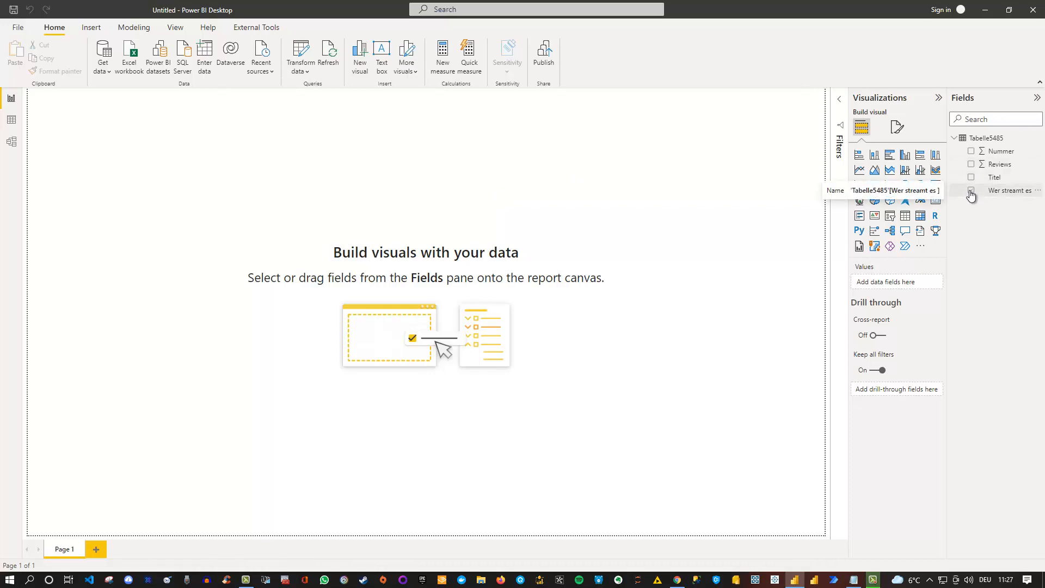
click(971, 194)
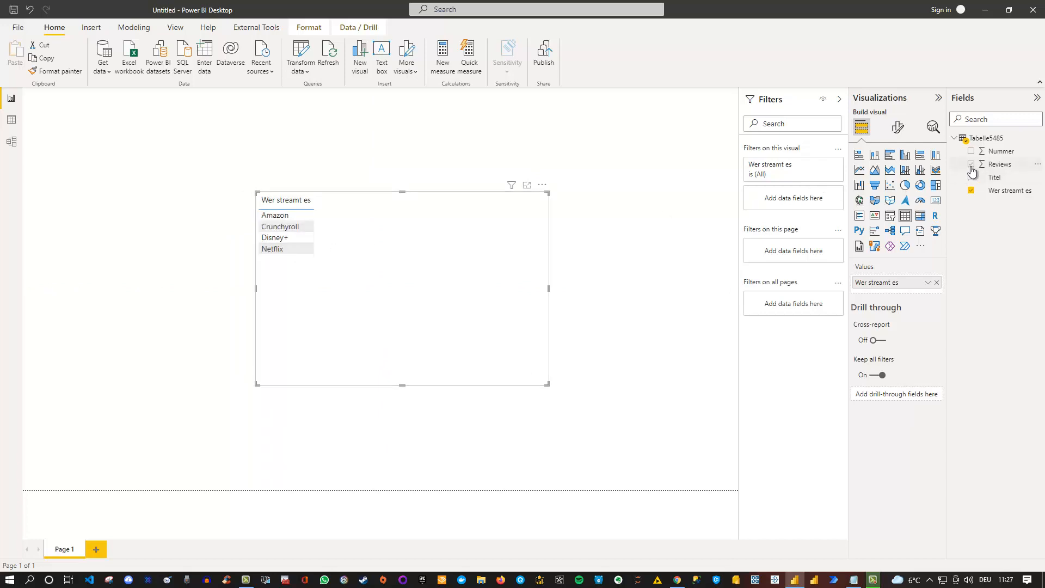
Step: Add Reviews, switch to a clustered column chart and enlarge the visual
click(971, 164)
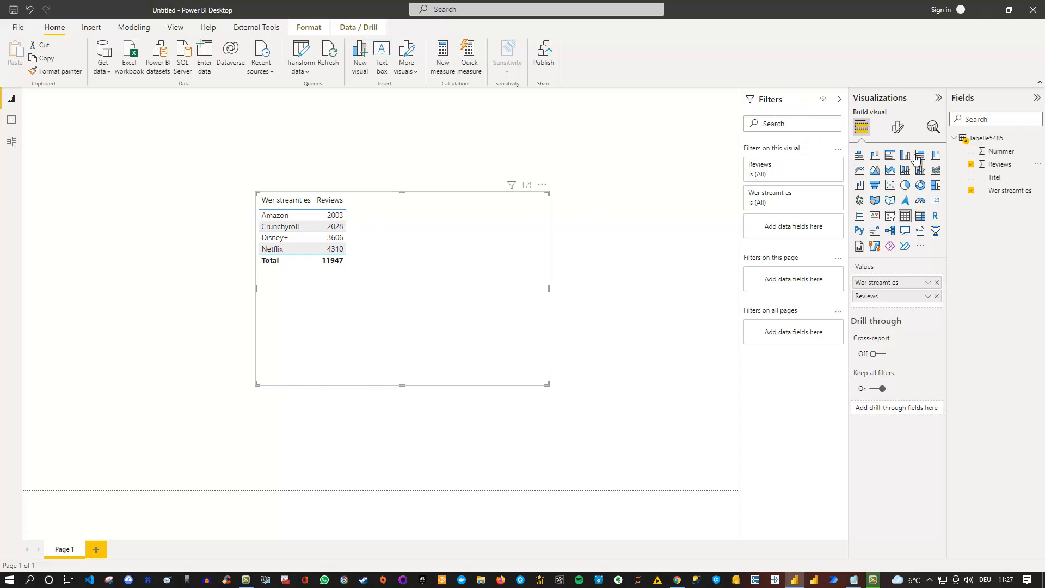
click(906, 155)
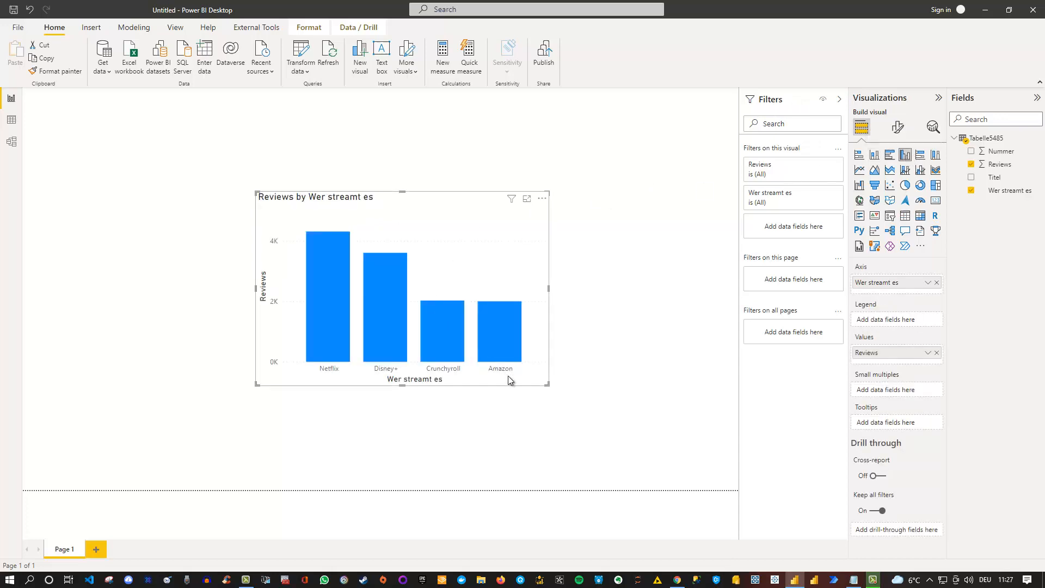
drag(547, 383, 652, 421)
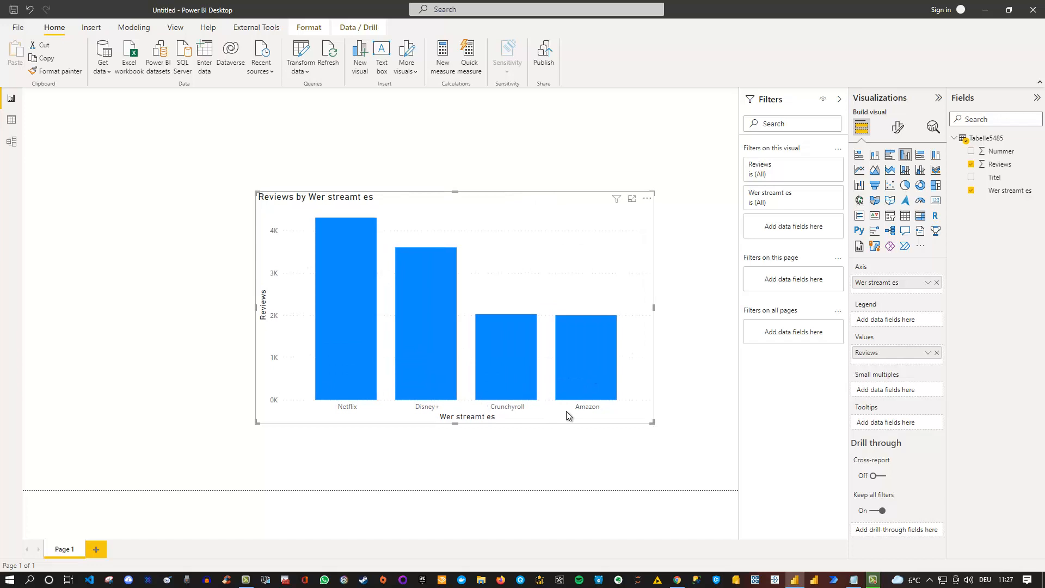
mouse_move(364, 240)
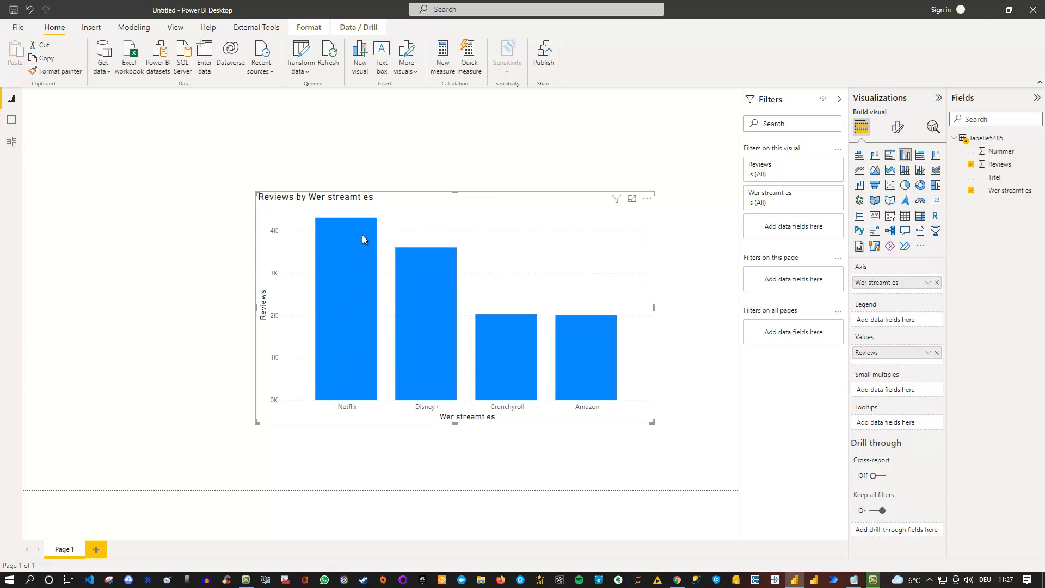
mouse_move(592, 383)
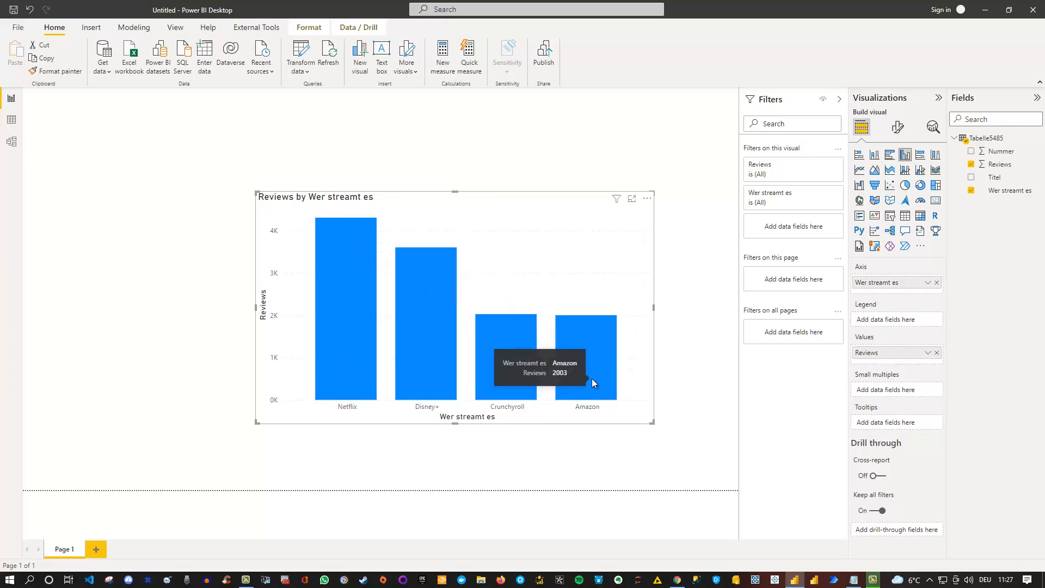
mouse_move(308, 186)
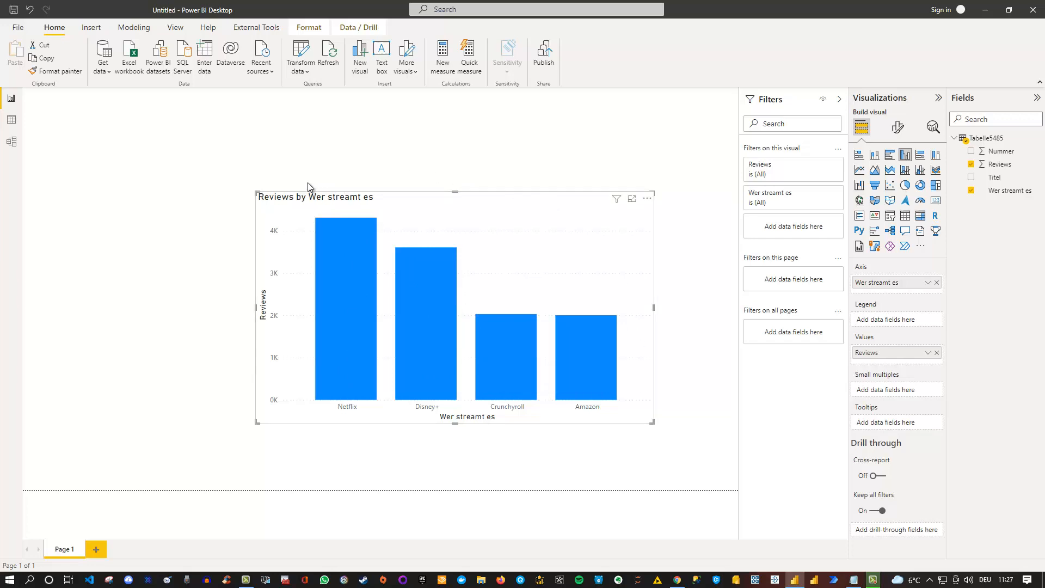
mouse_move(560, 443)
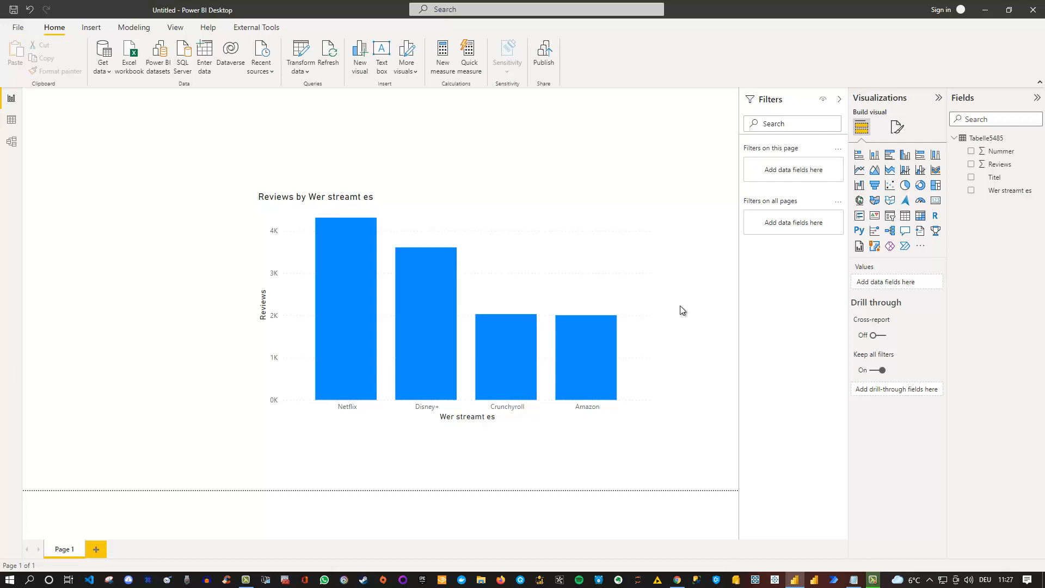
mouse_move(103, 53)
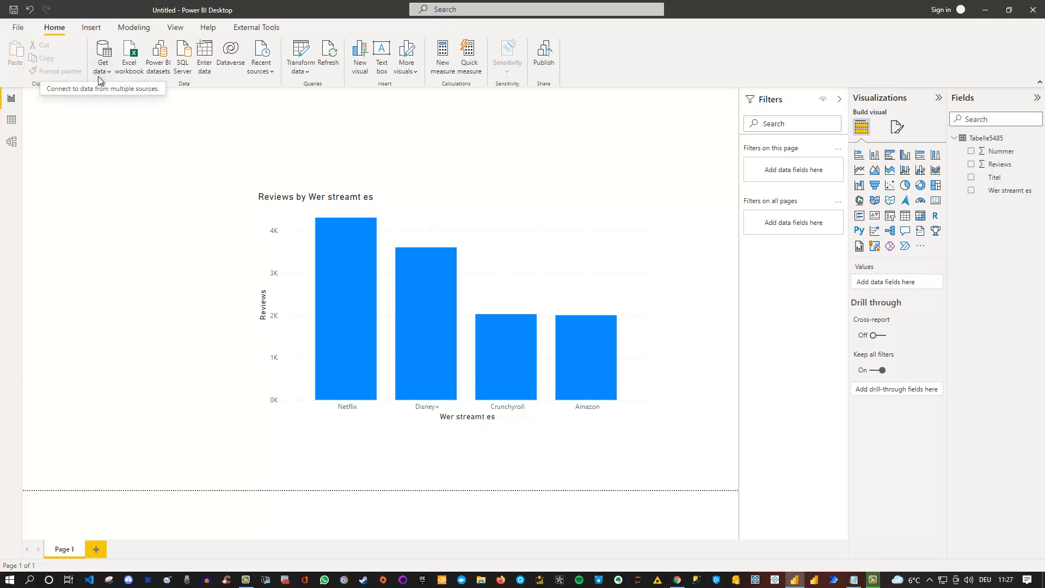
mouse_move(106, 177)
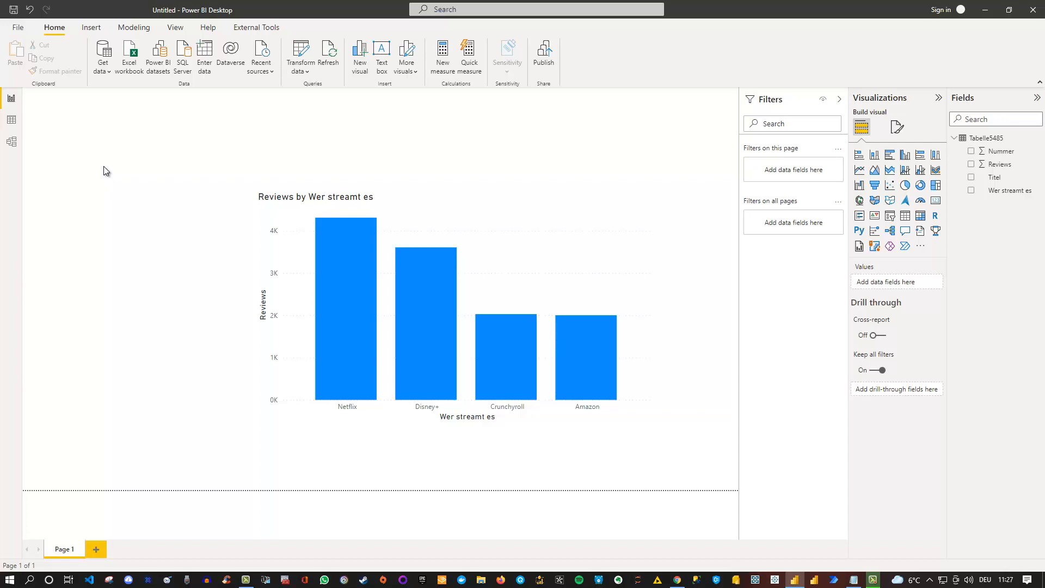
mouse_move(106, 167)
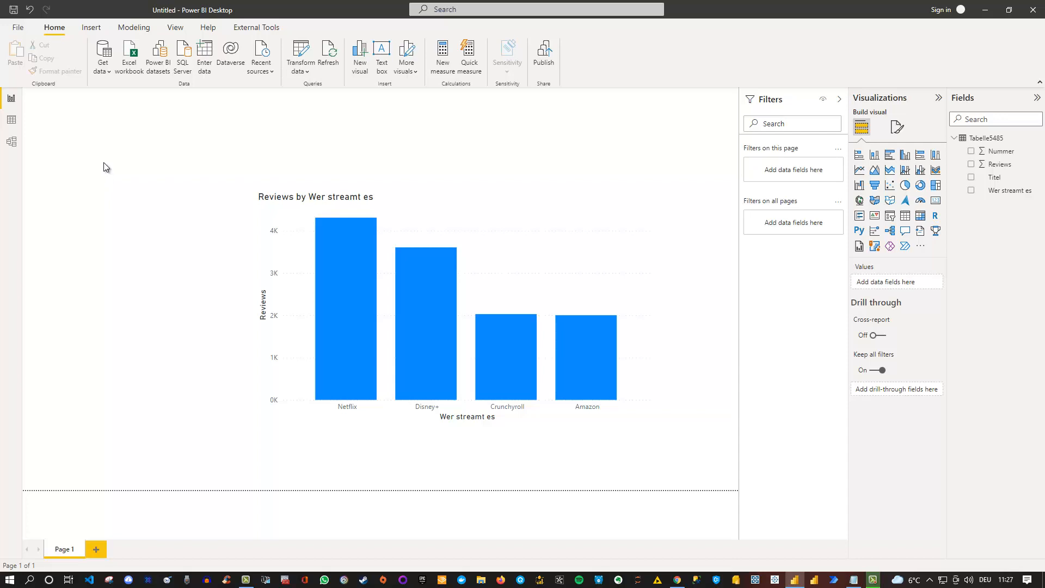